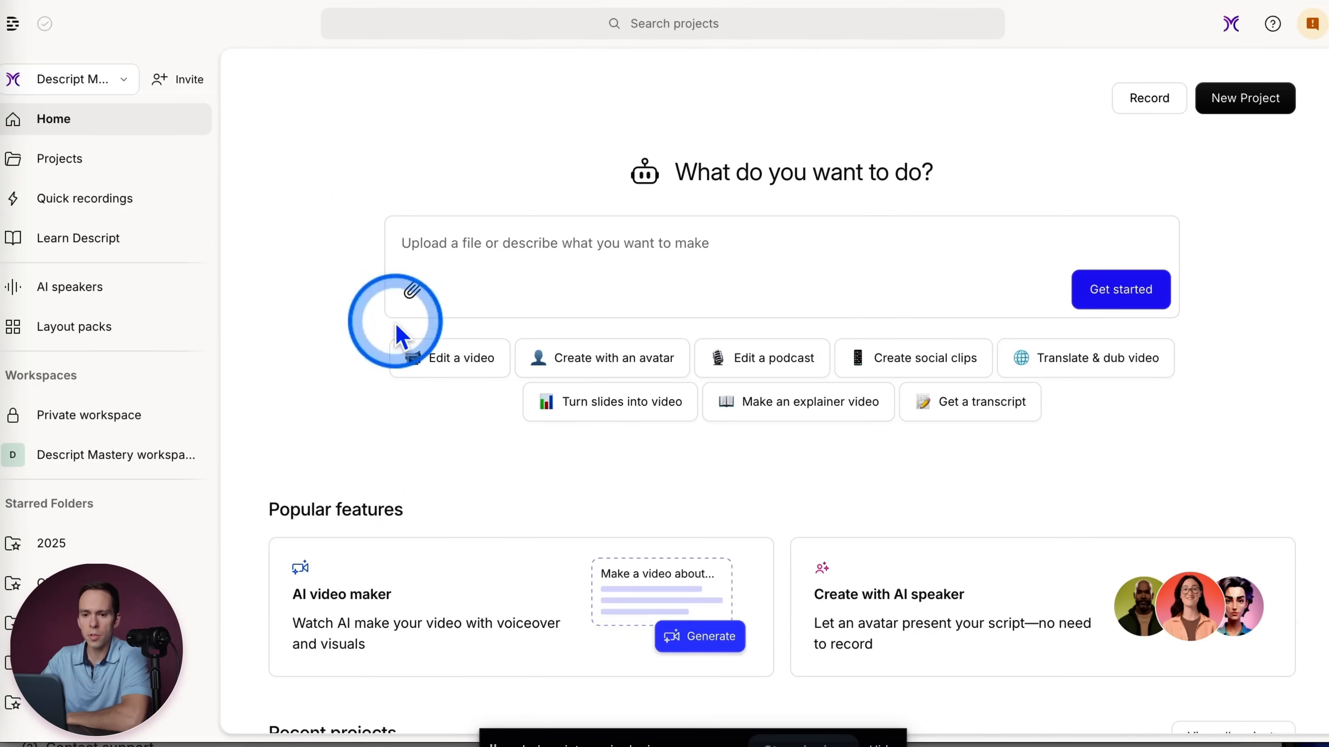
{"action": "mouse_move", "coordinate": [80, 455]}
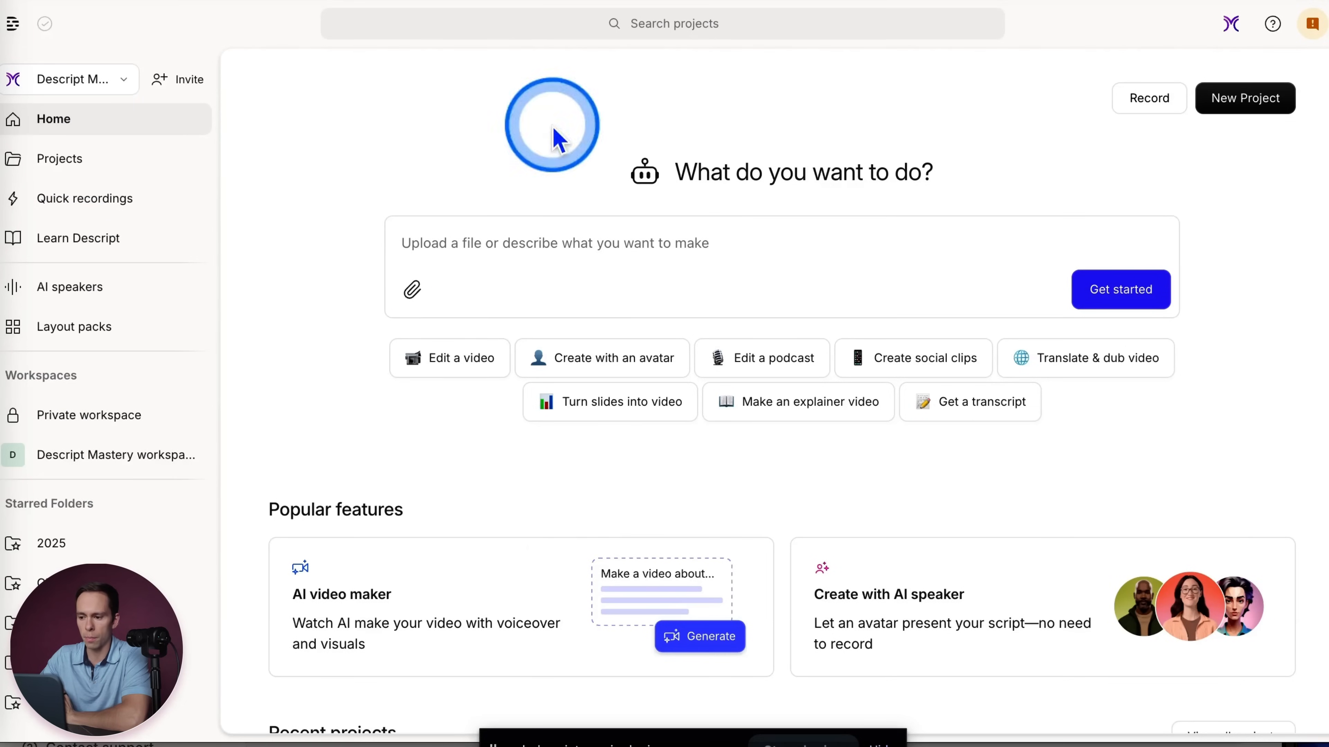
- From the Descript home page, create a new empty Video project
{"action": "left_click", "coordinate": [60, 158]}
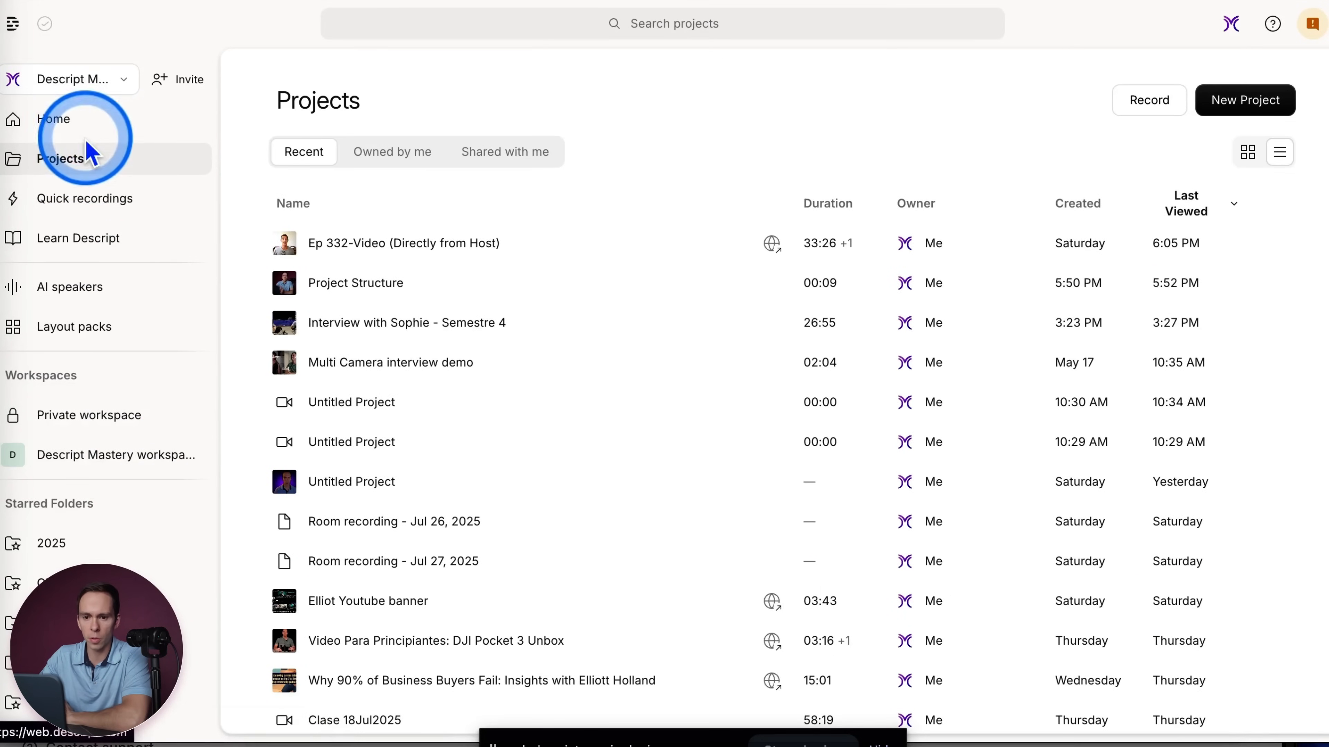
{"action": "left_click", "coordinate": [53, 119]}
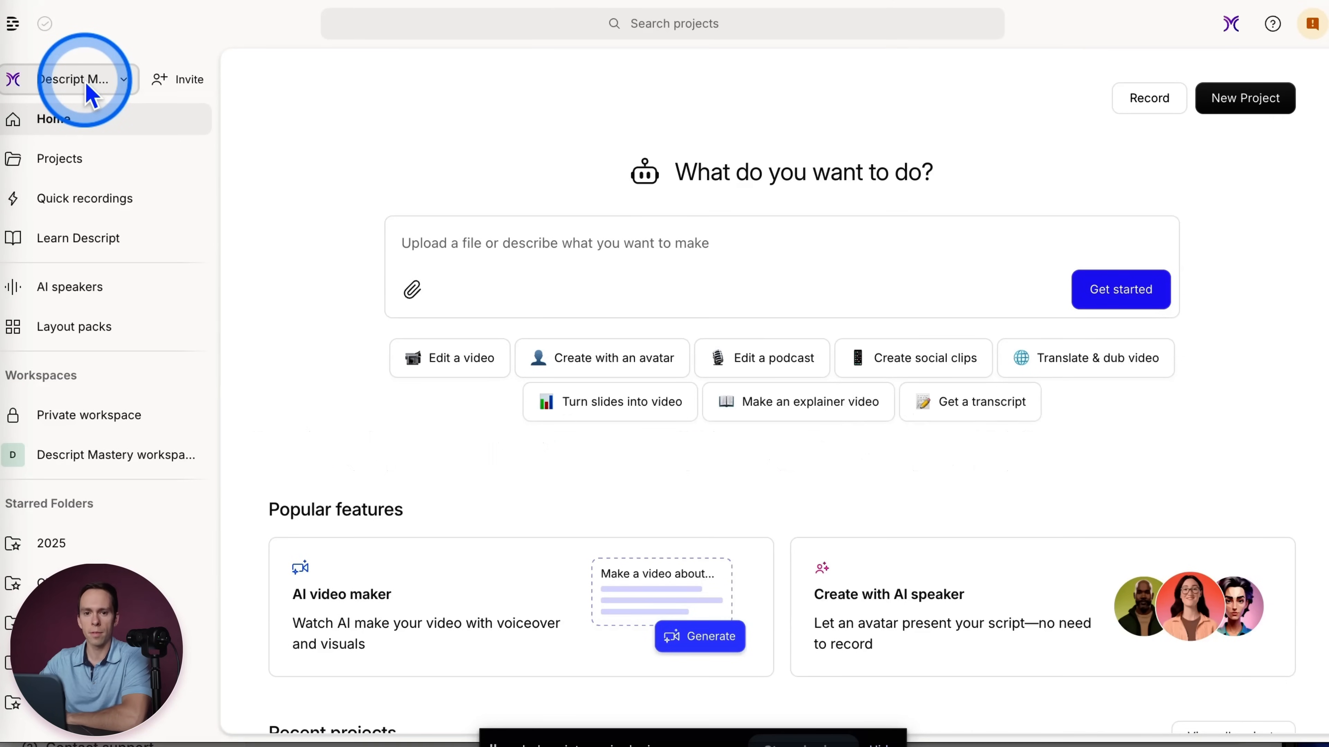
{"action": "mouse_move", "coordinate": [352, 222]}
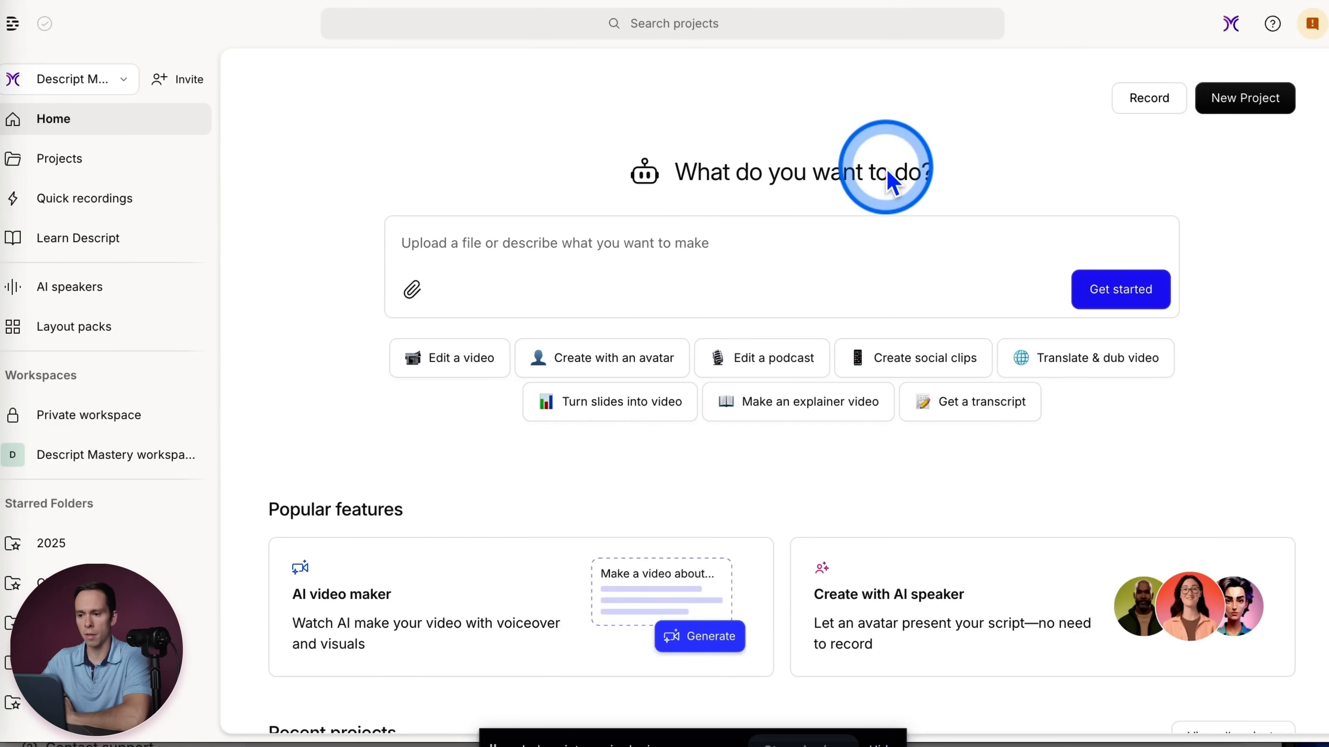
{"action": "mouse_move", "coordinate": [1245, 98]}
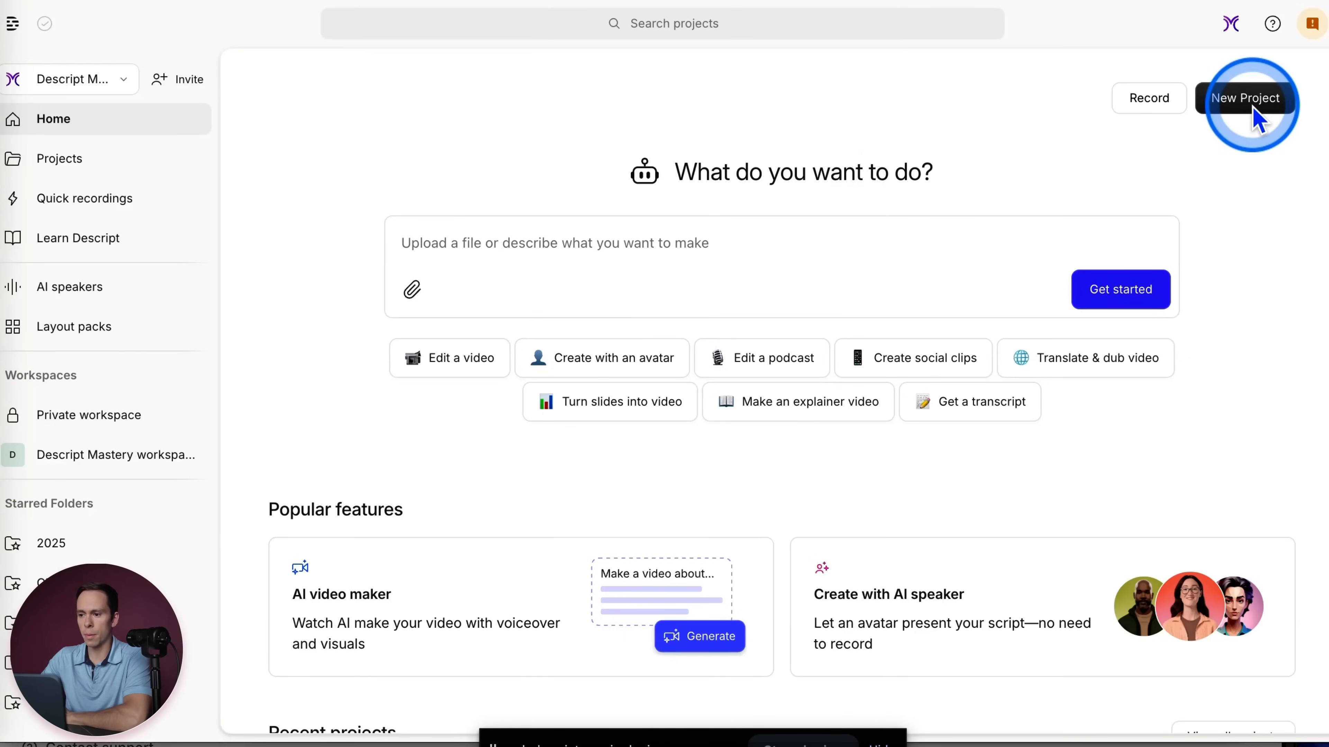
{"action": "left_click", "coordinate": [1245, 97]}
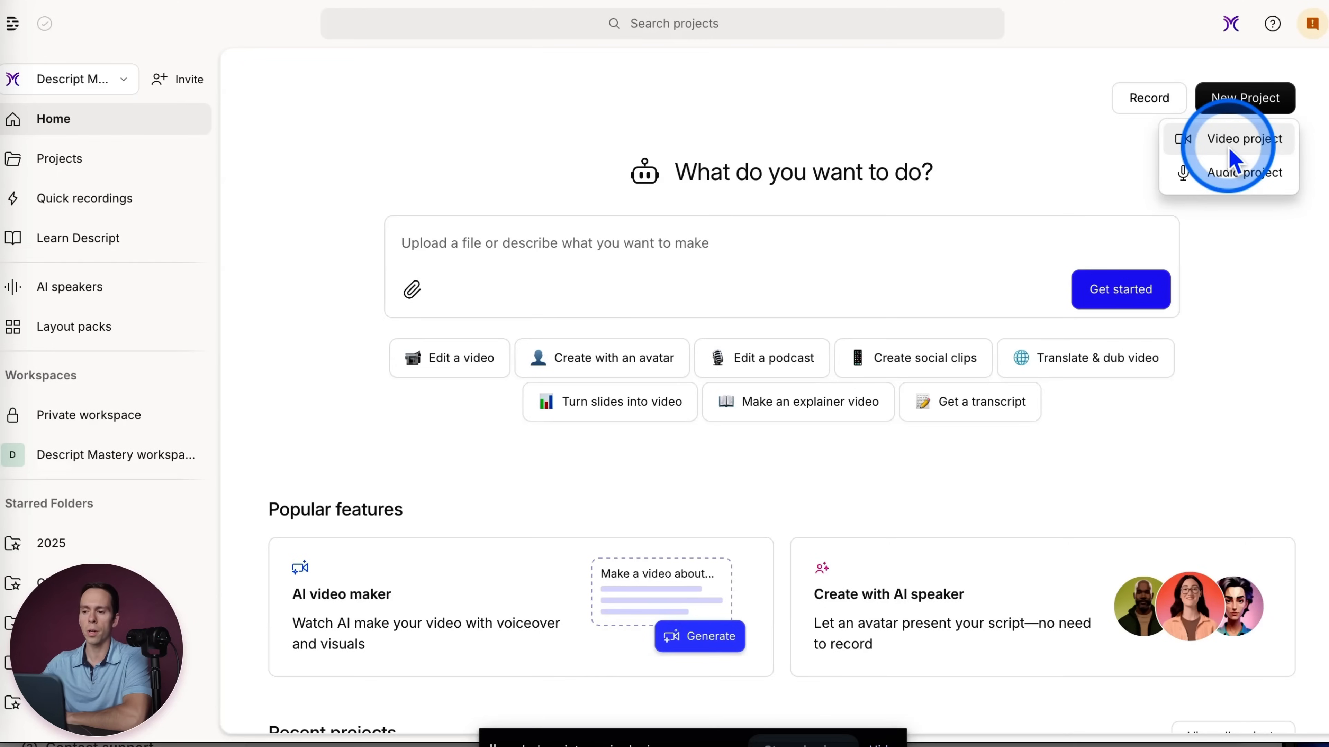
{"action": "left_click", "coordinate": [1245, 139]}
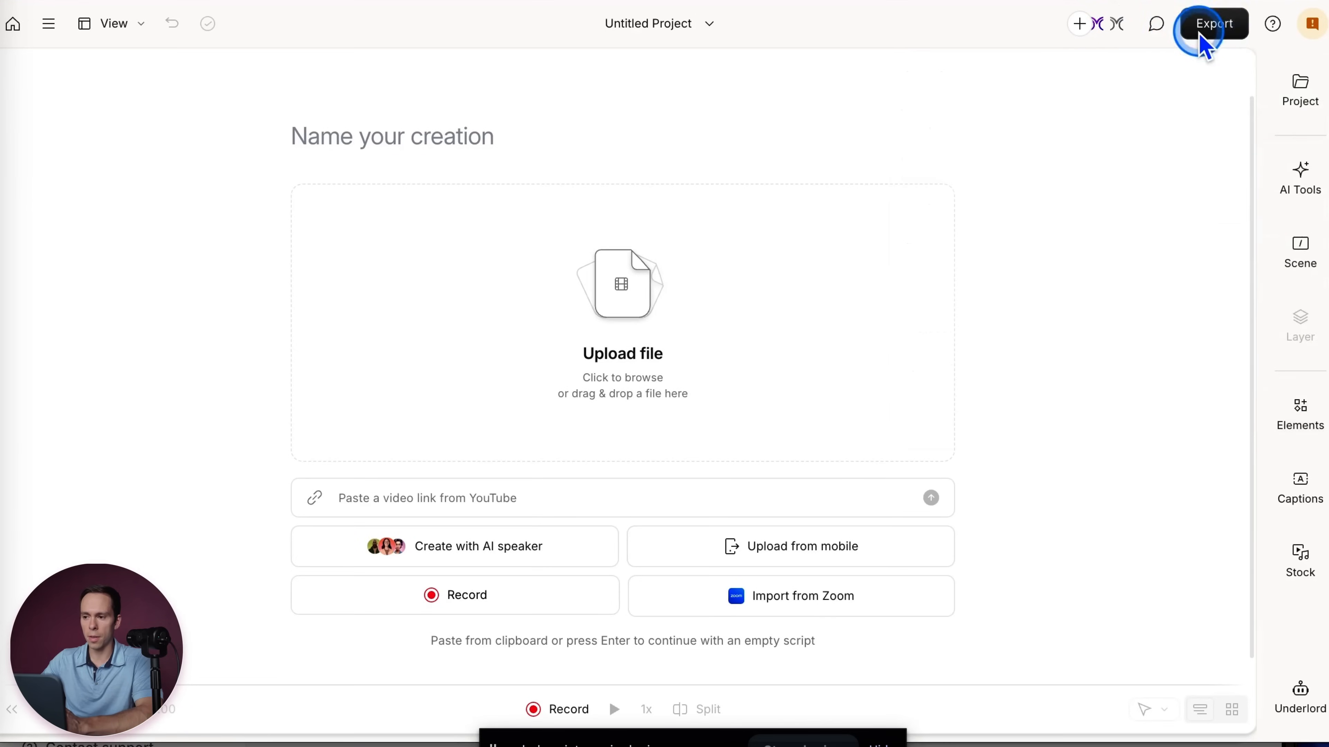
{"action": "left_click", "coordinate": [1213, 23]}
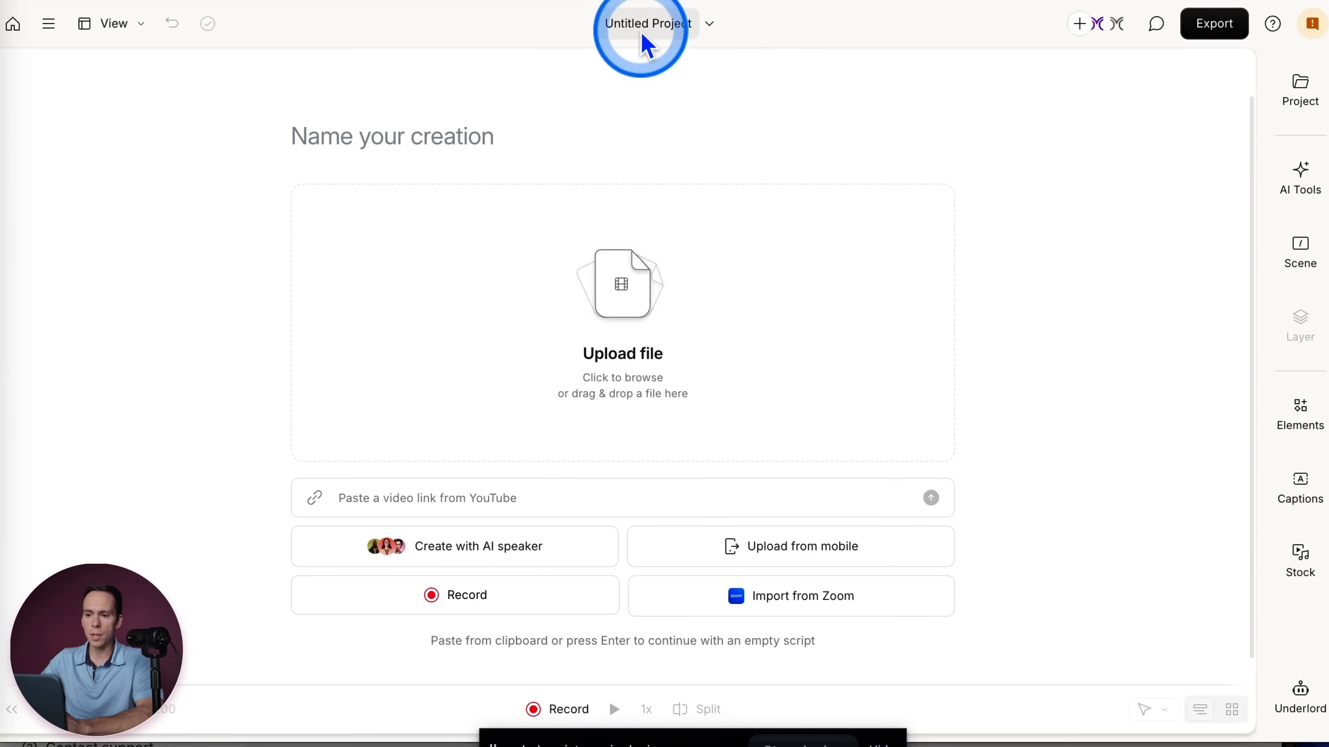
- Name the first composition 'Composition 1' and show the project's compositions list
{"action": "left_click", "coordinate": [392, 136]}
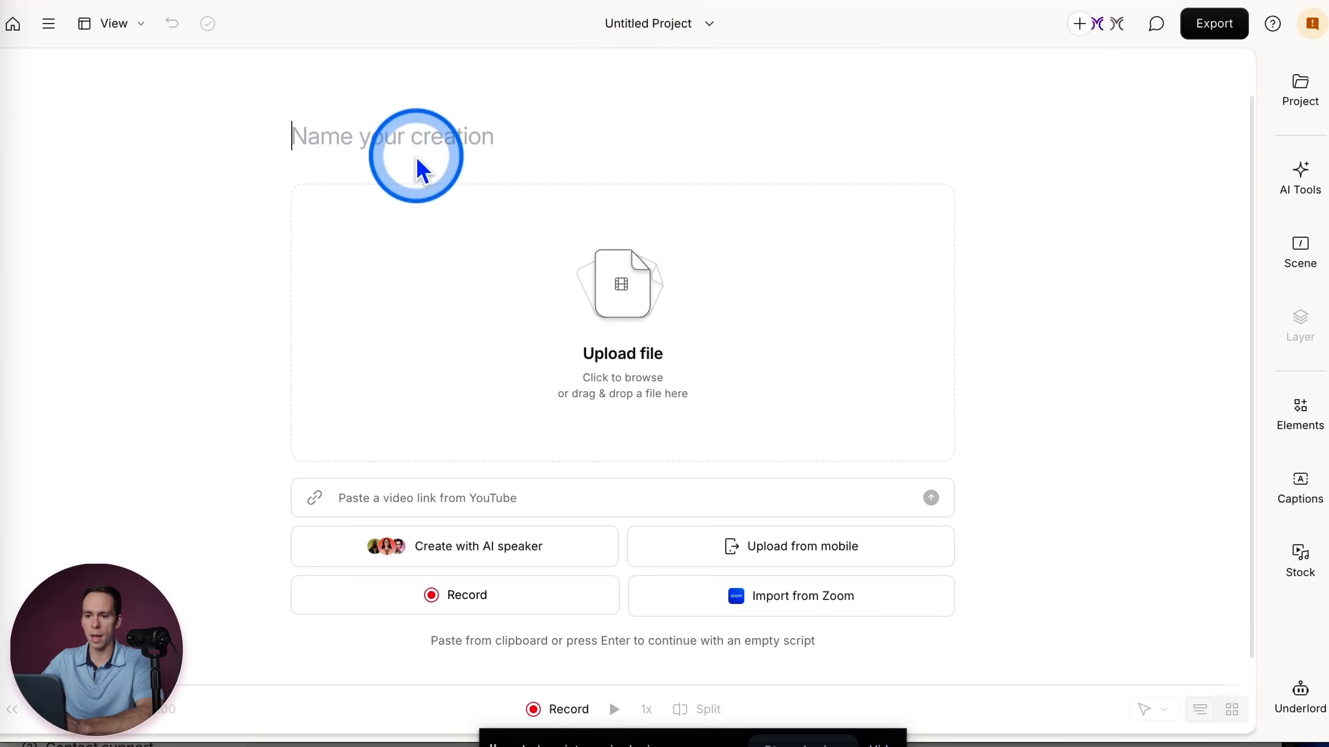
{"action": "type", "text": "Compositon 1"}
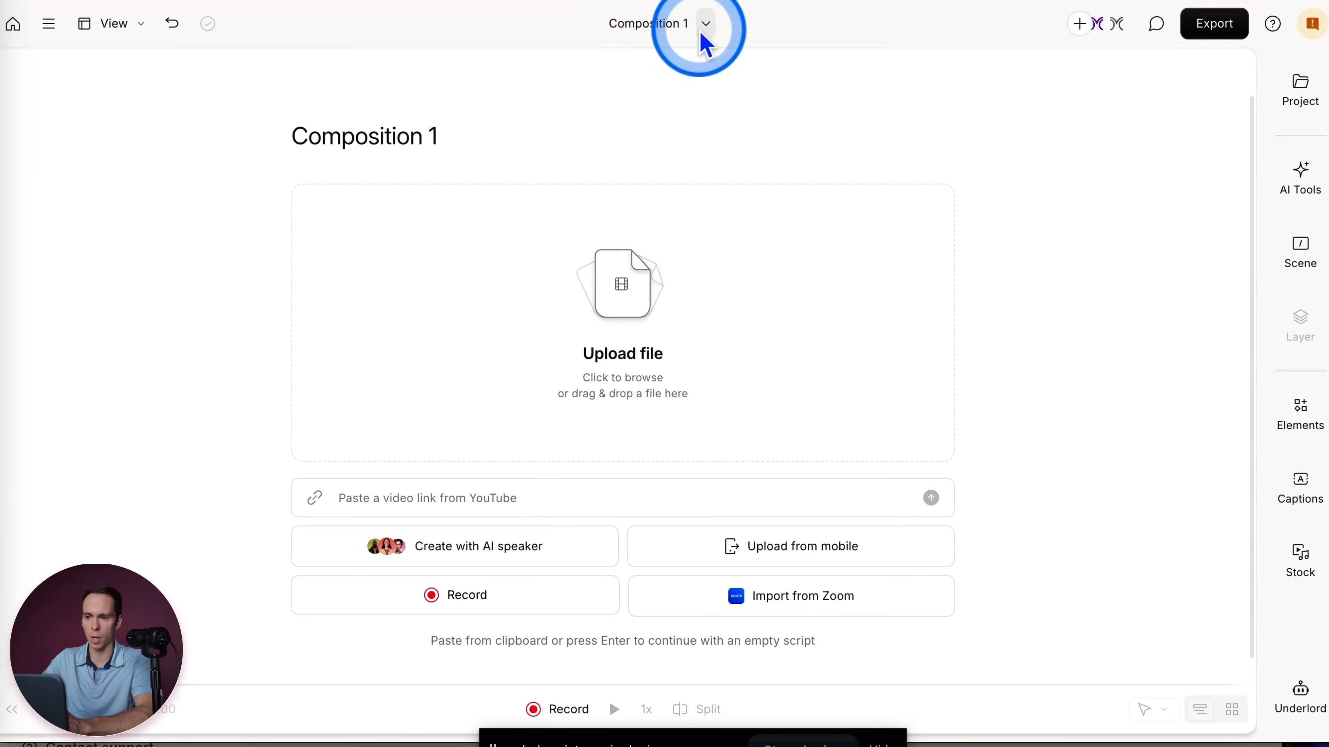
{"action": "left_click", "coordinate": [705, 23]}
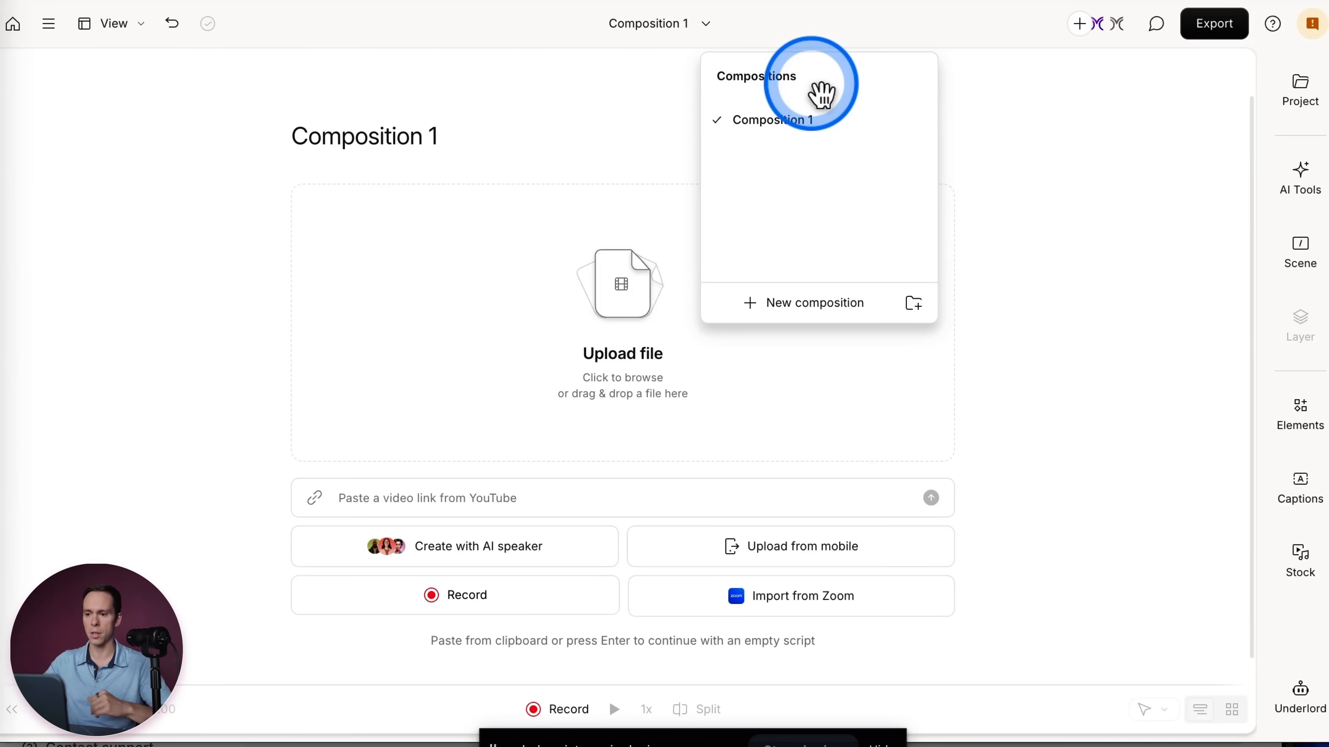
{"action": "mouse_move", "coordinate": [775, 120]}
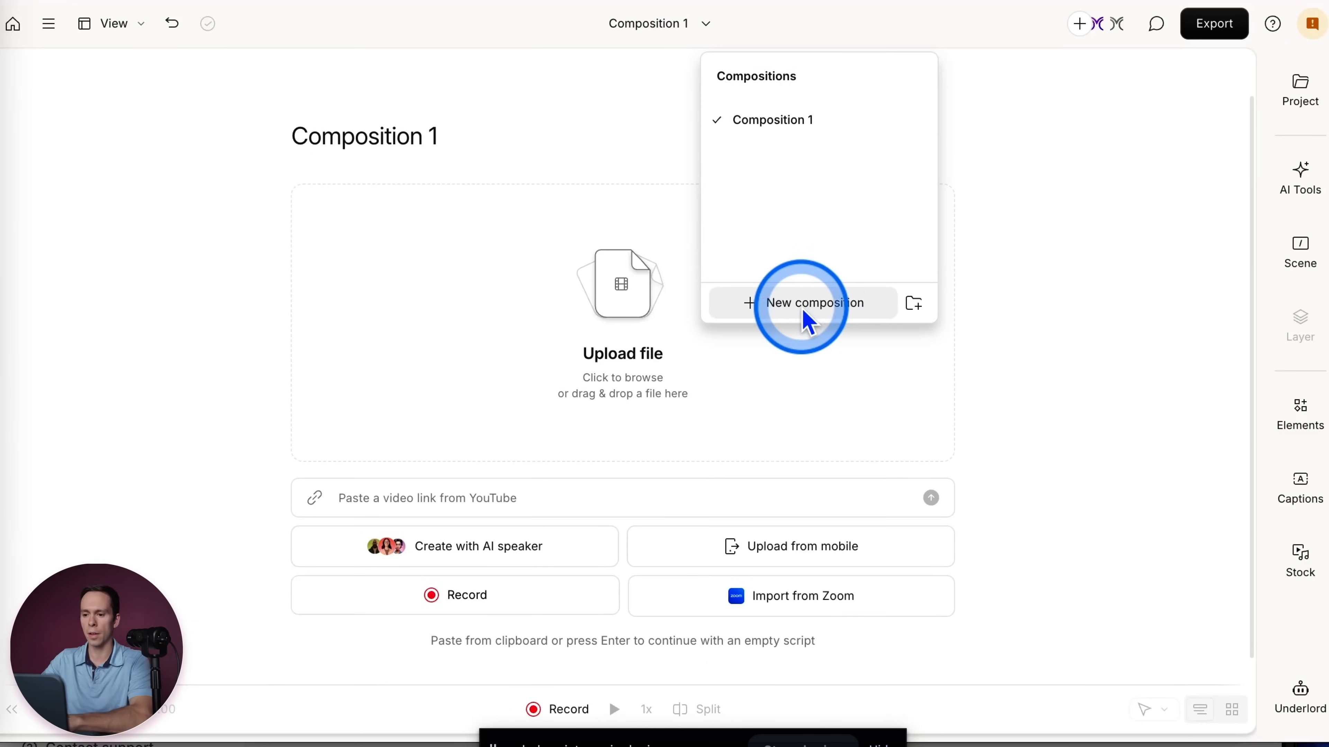
- Add a new composition to the project and name it 'Composition 2'
{"action": "left_click", "coordinate": [815, 302]}
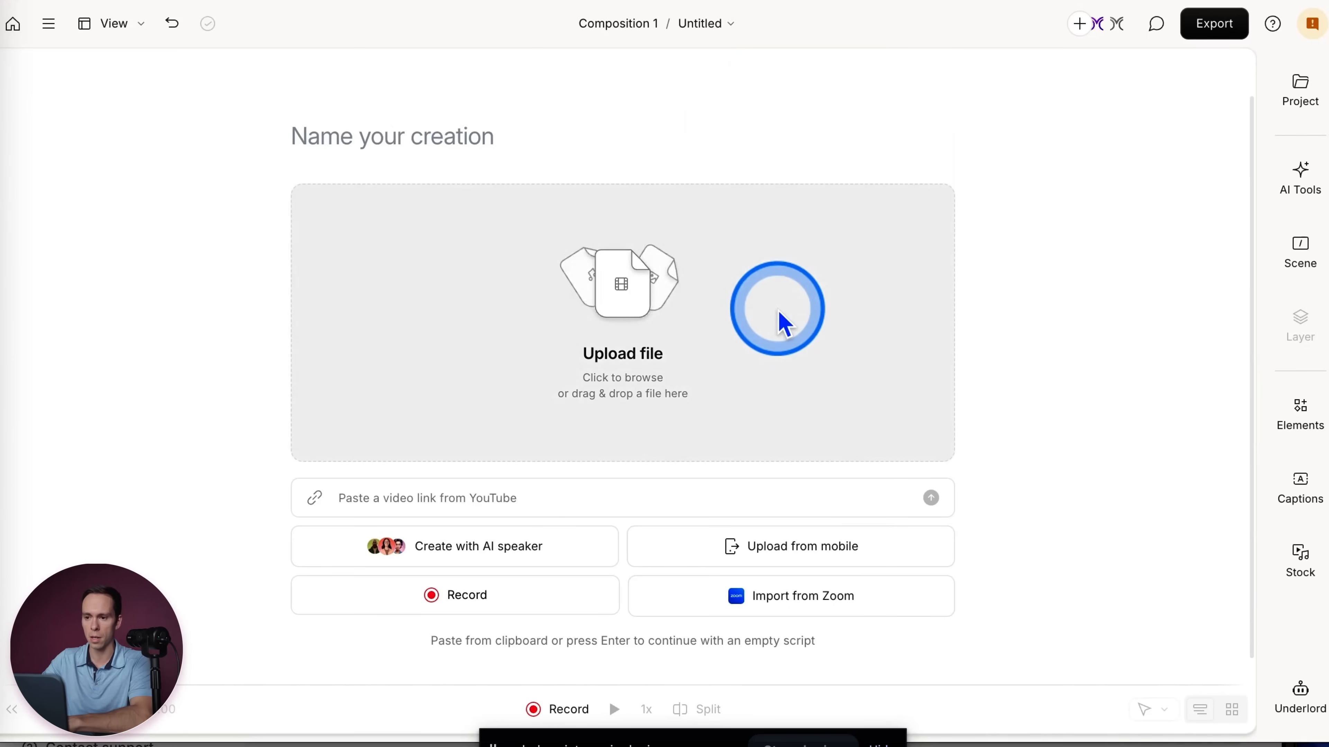
{"action": "left_click", "coordinate": [367, 137]}
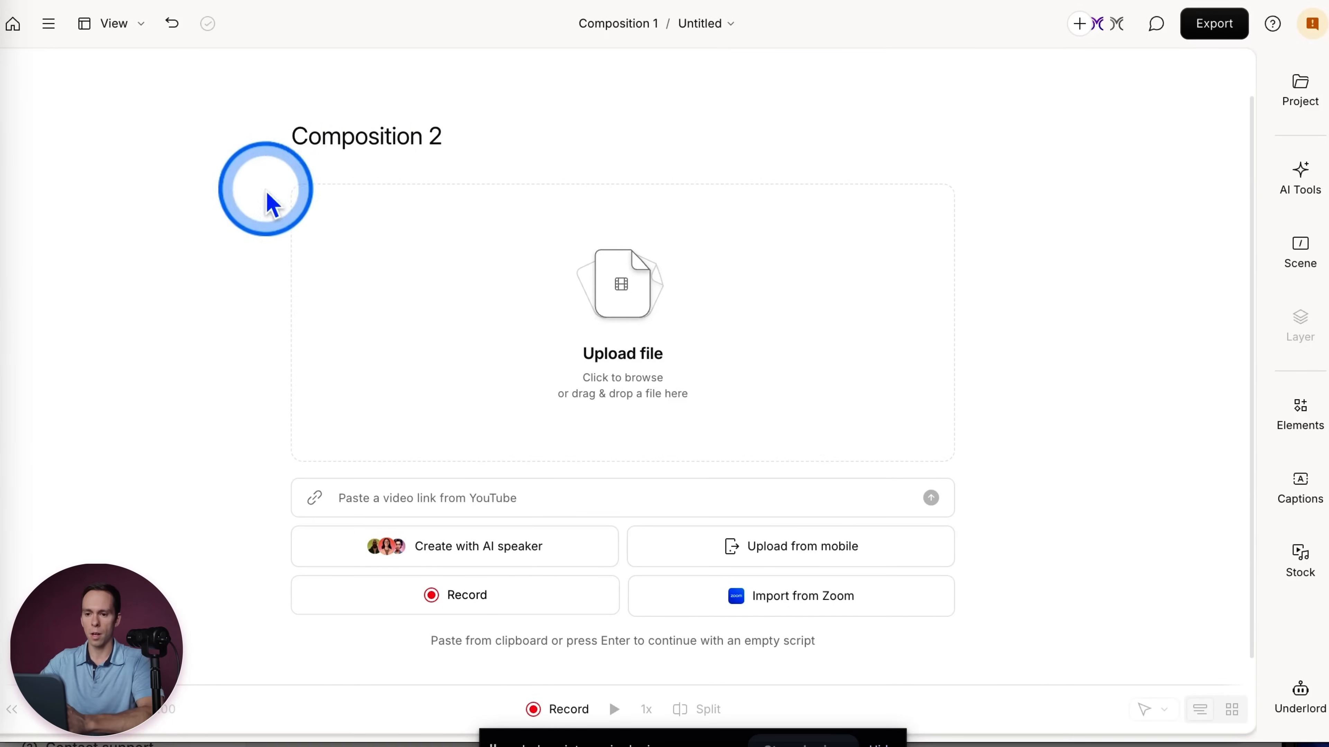
{"action": "left_click", "coordinate": [748, 23]}
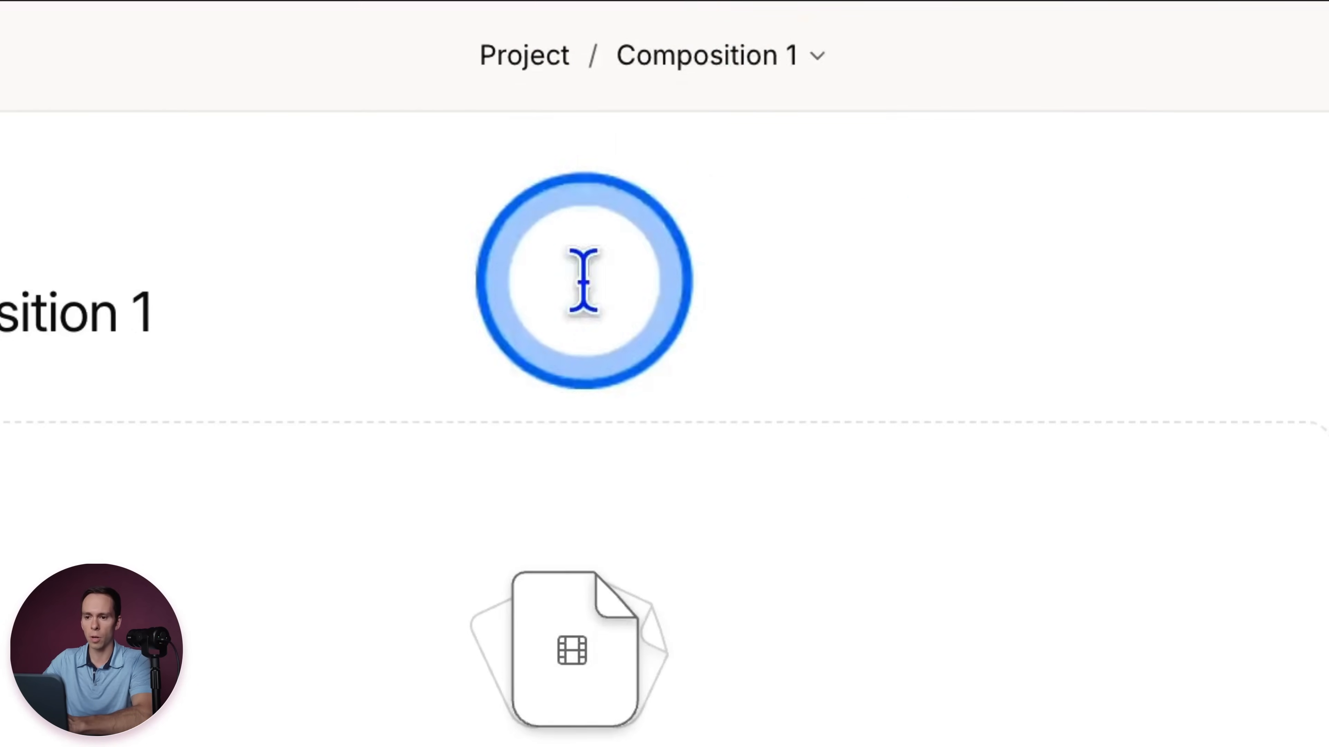
- Switch to Composition 2 from the compositions list, then return to the home dashboard
{"action": "left_click", "coordinate": [708, 56]}
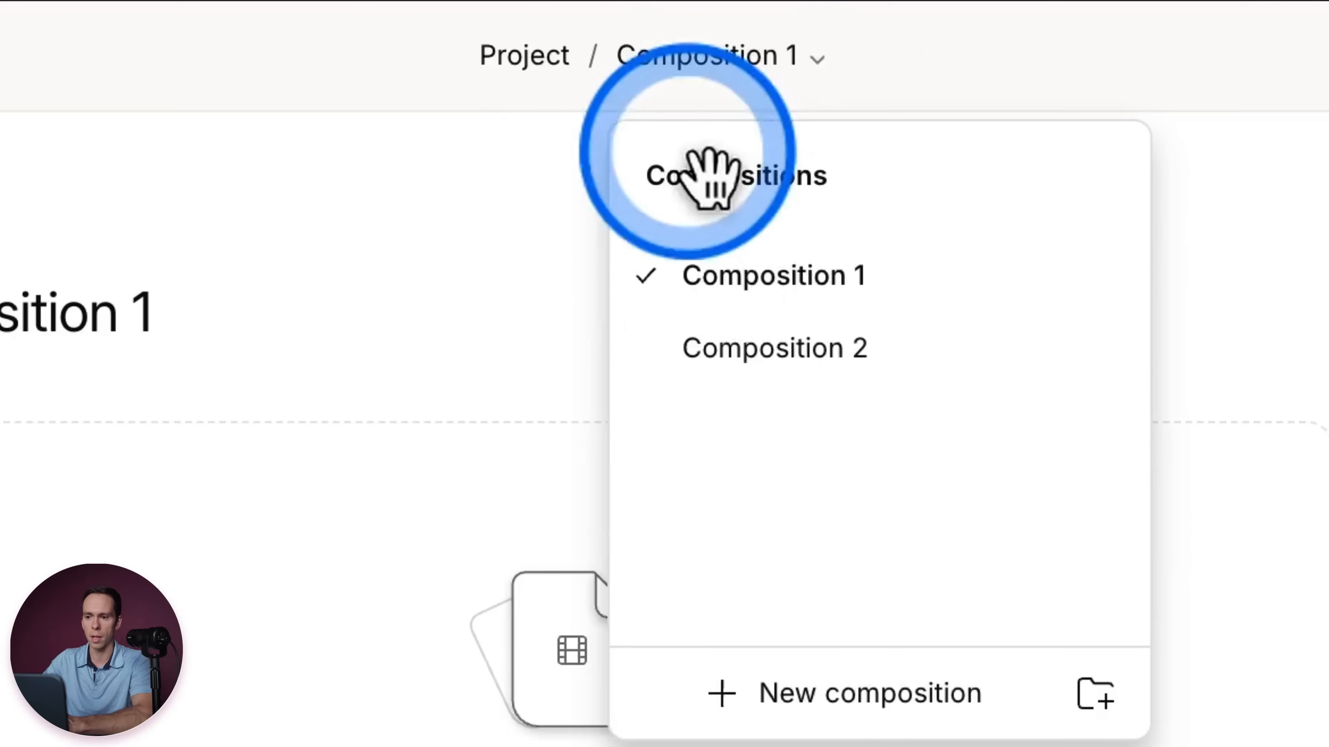
{"action": "left_click", "coordinate": [774, 348]}
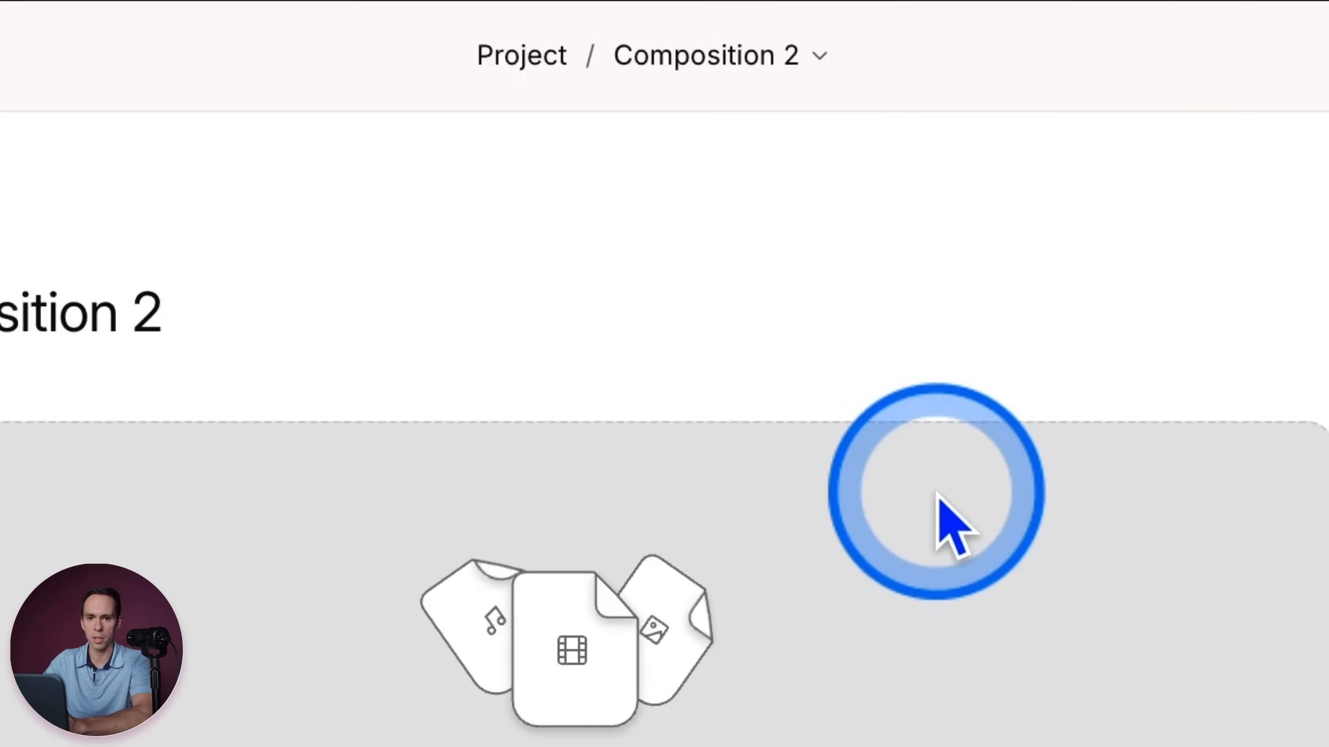
{"action": "left_click", "coordinate": [1185, 146]}
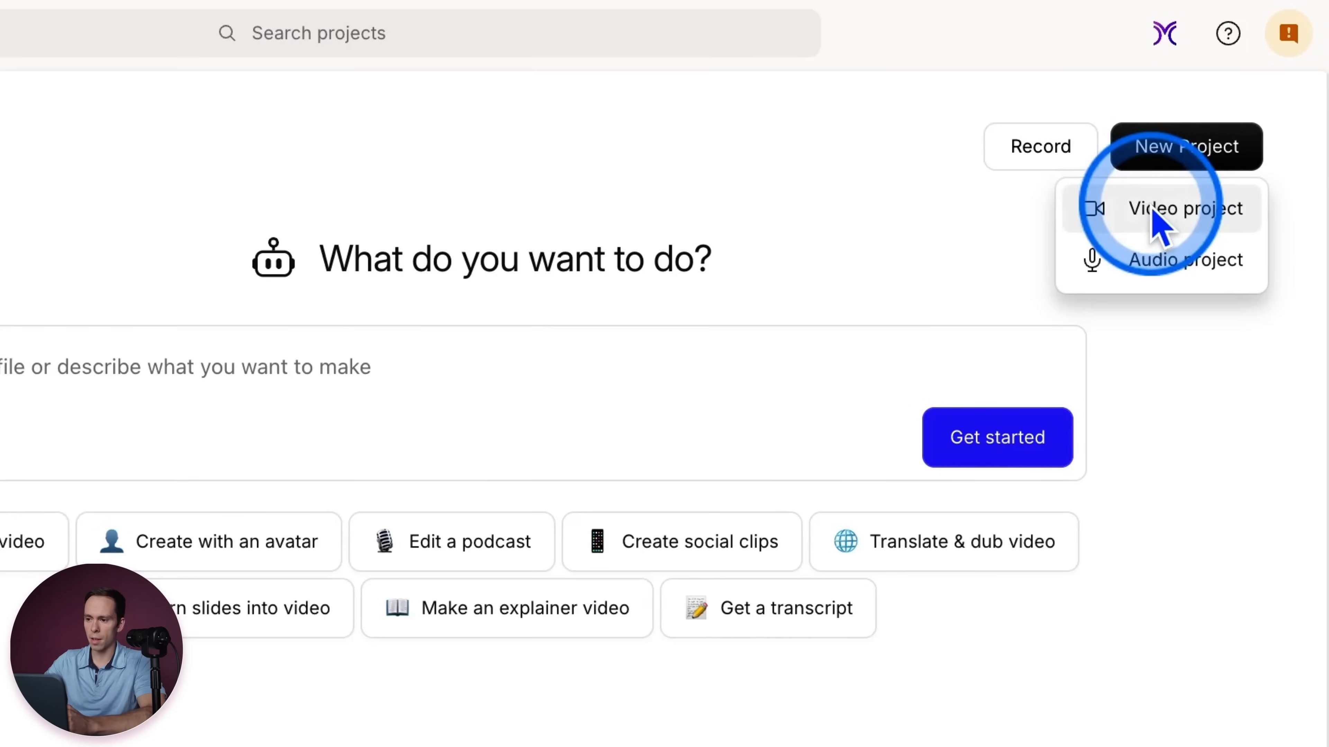
- Start a new video project and name its first composition 'Lesson 1'
{"action": "left_click", "coordinate": [1187, 209]}
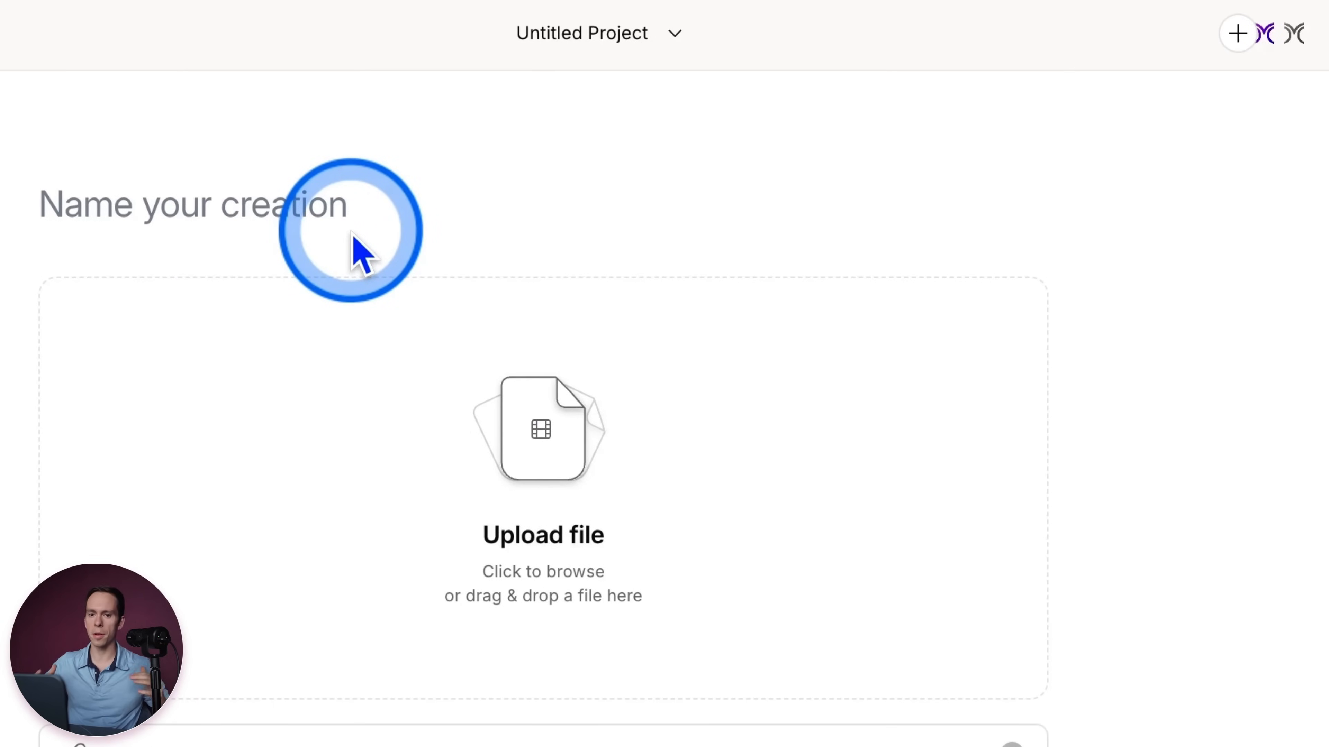
{"action": "left_click", "coordinate": [196, 205]}
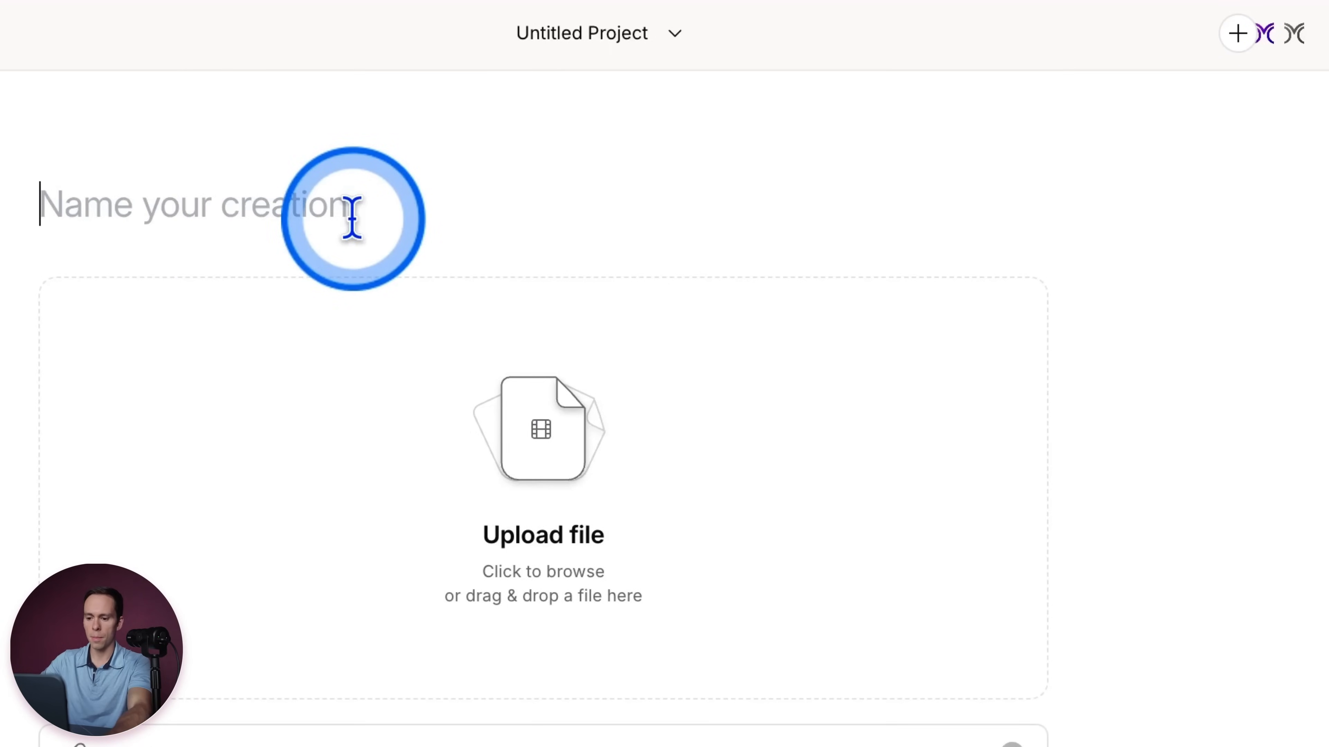
{"action": "type", "text": "Lesson 1"}
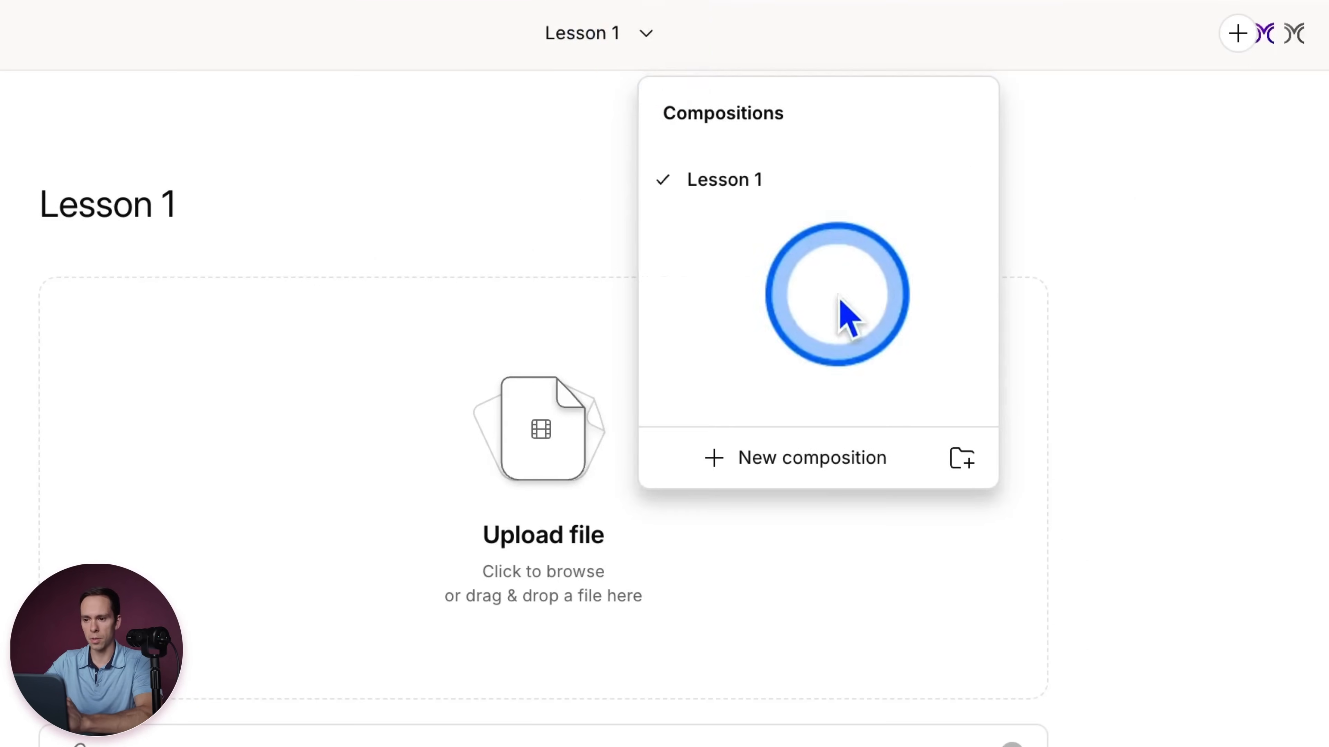
- Add a second composition named 'Lesson 2' to the project
{"action": "left_click", "coordinate": [795, 458]}
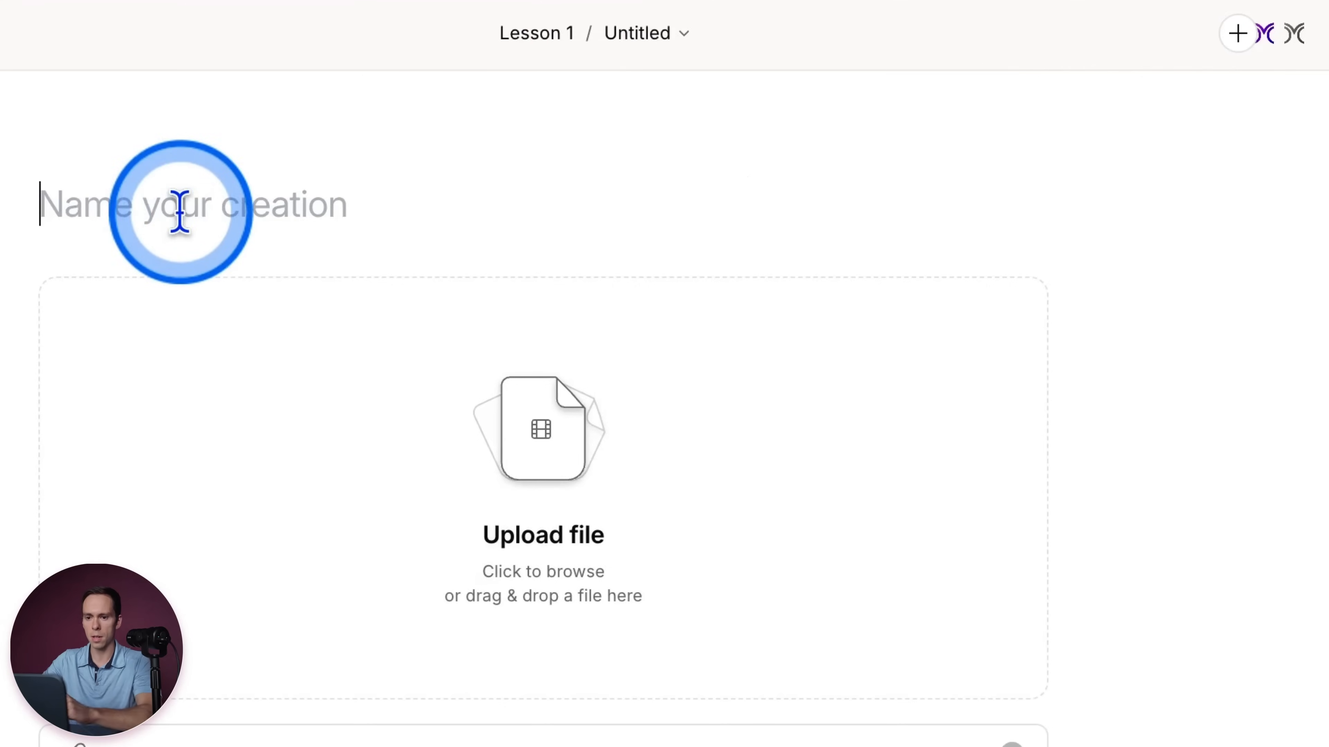
{"action": "type", "text": "Lesson"}
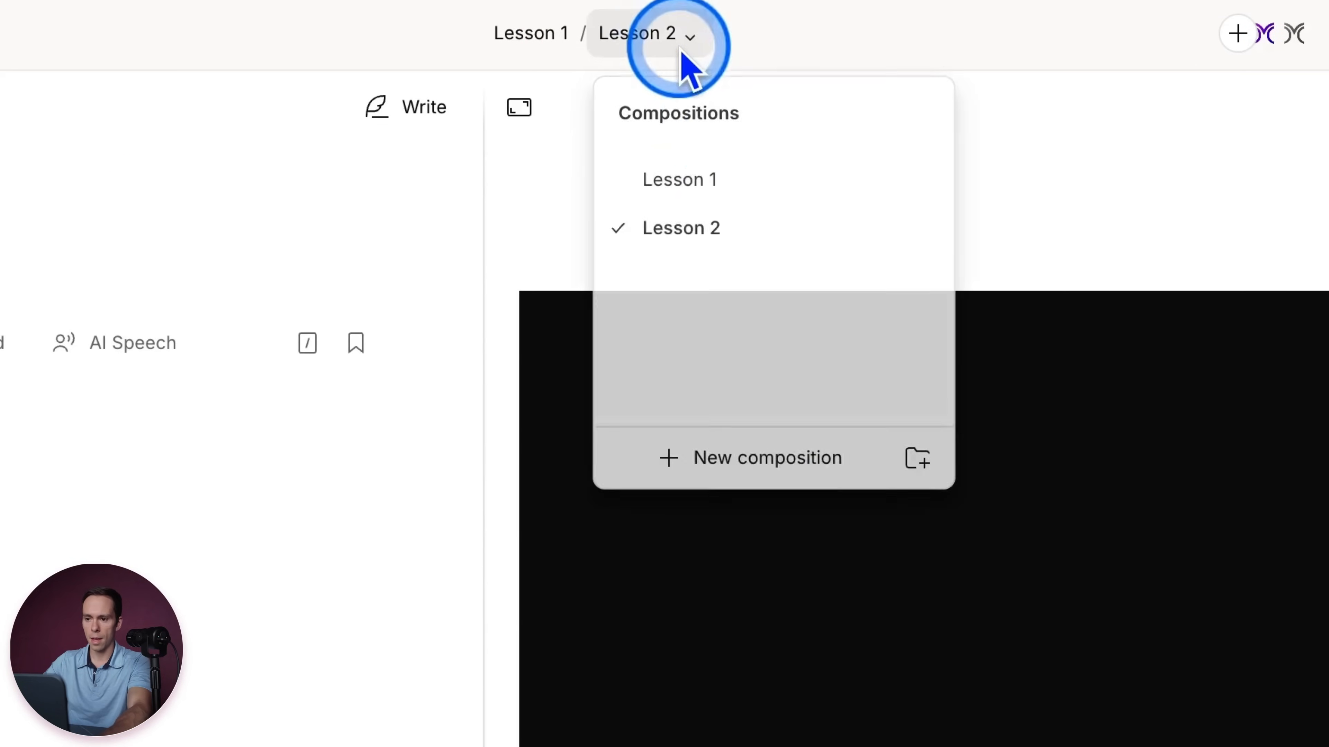
{"action": "left_click", "coordinate": [767, 457]}
{"action": "type", "text": "Module"}
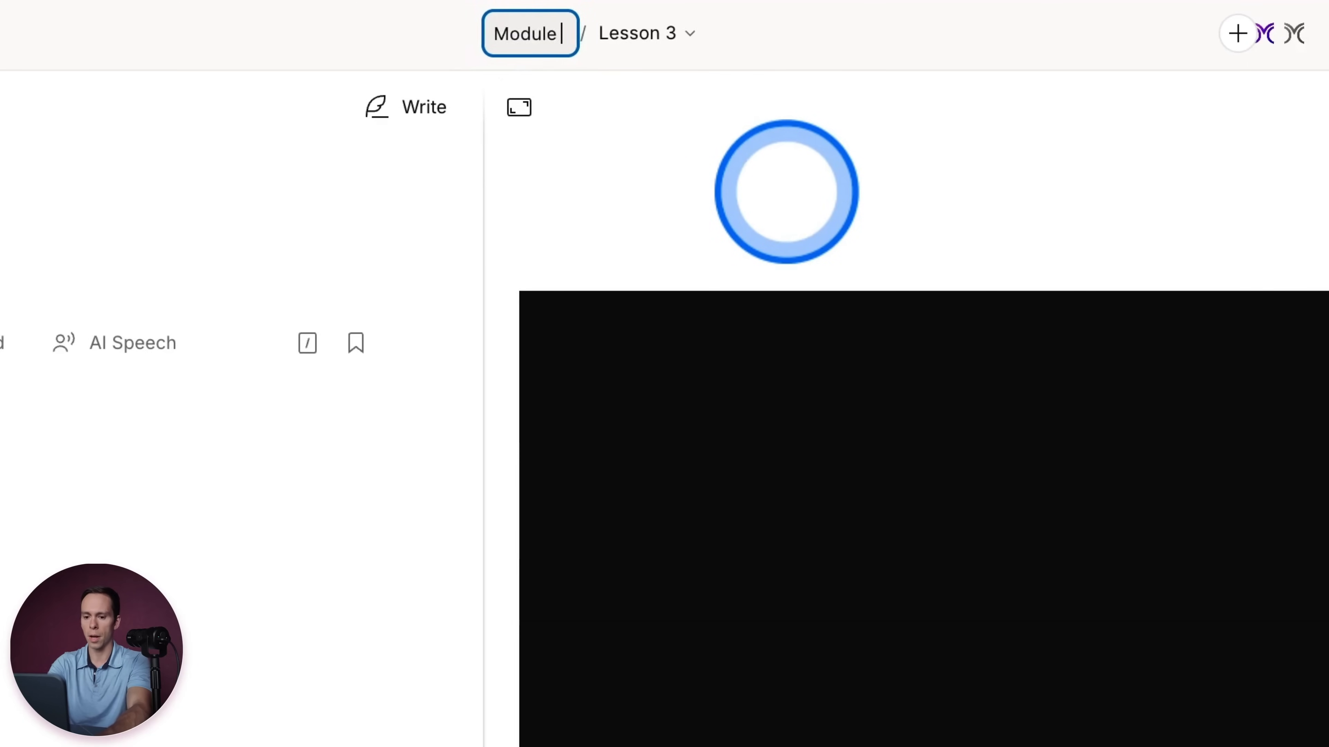
- Rename the project to 'Module 1' and confirm its compositions list
{"action": "left_click", "coordinate": [646, 33]}
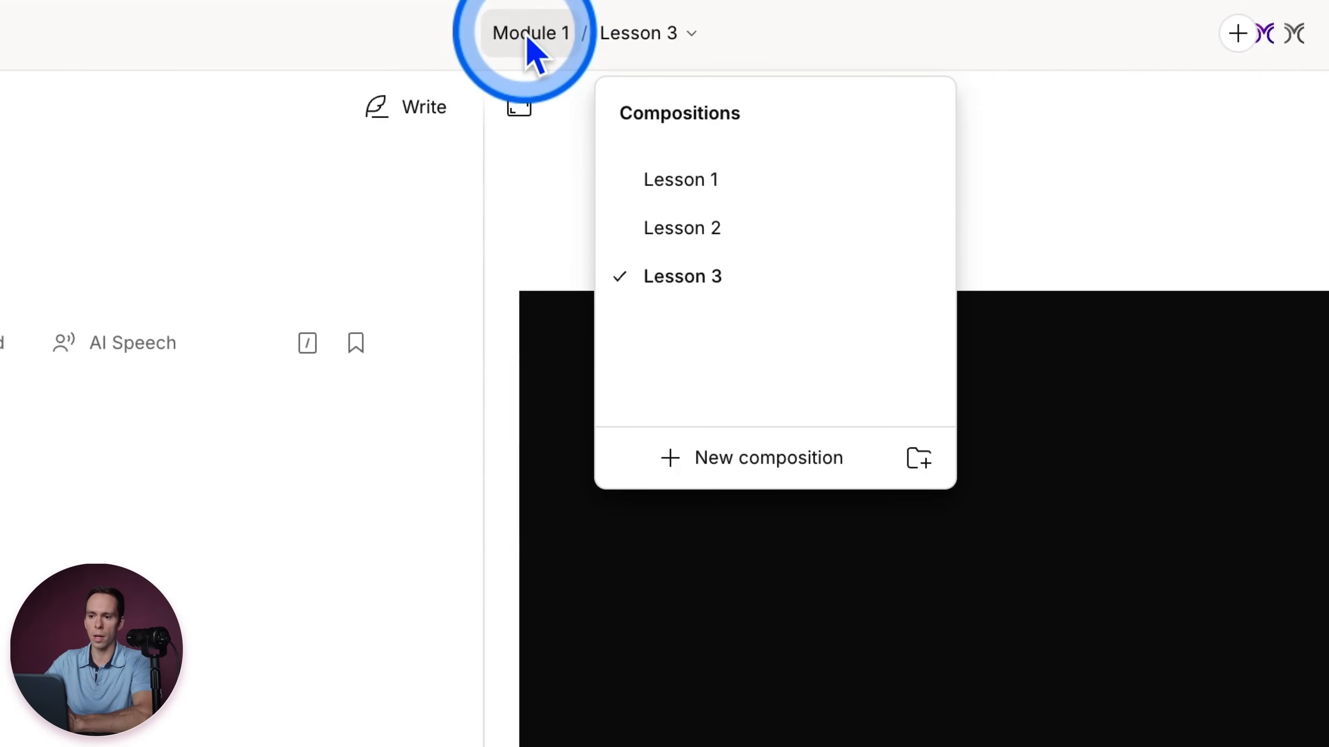
{"action": "mouse_move", "coordinate": [958, 297]}
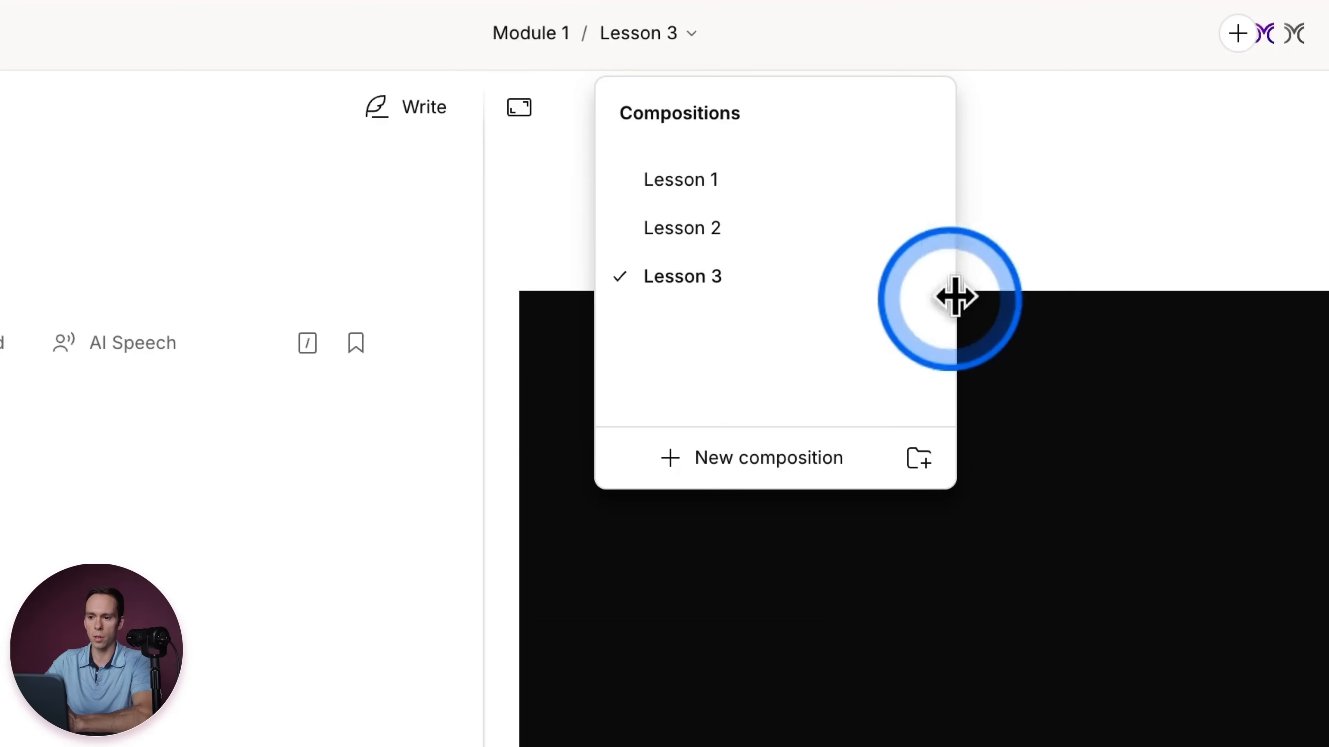
{"action": "left_click", "coordinate": [680, 179]}
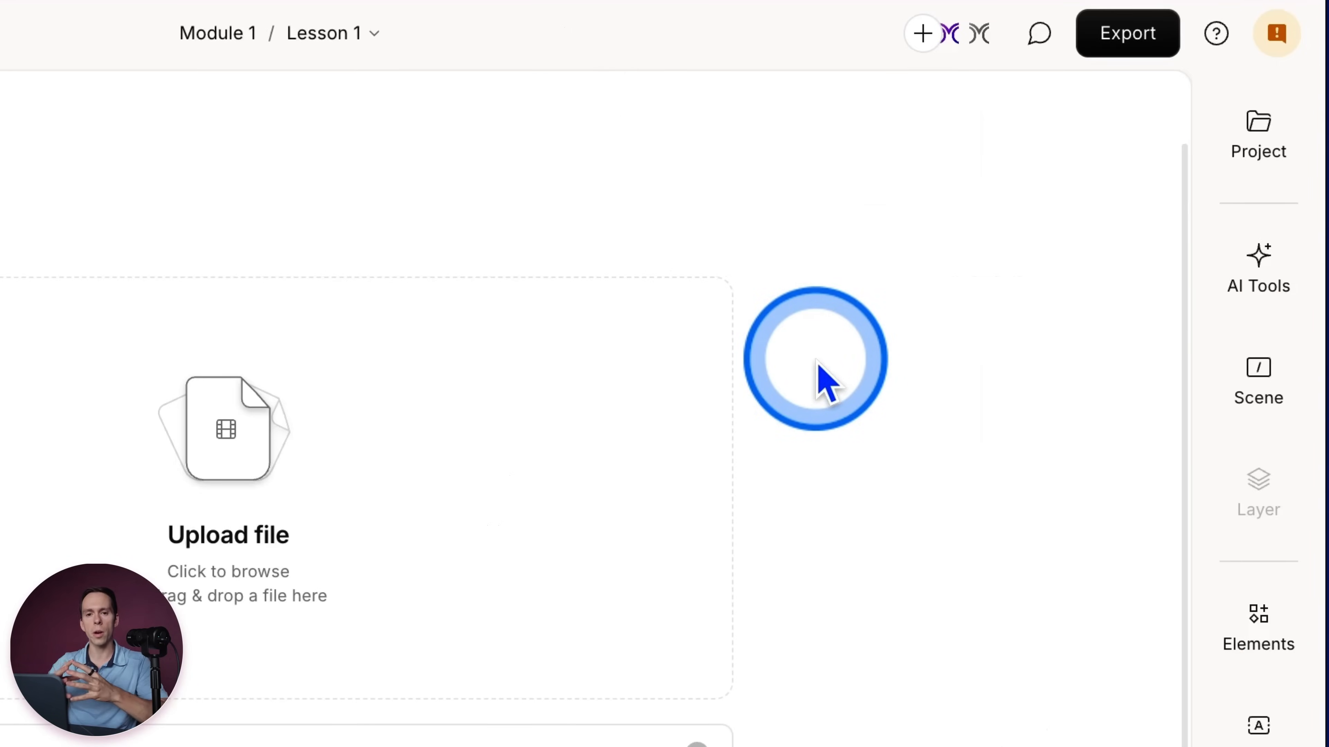
{"action": "mouse_move", "coordinate": [245, 16]}
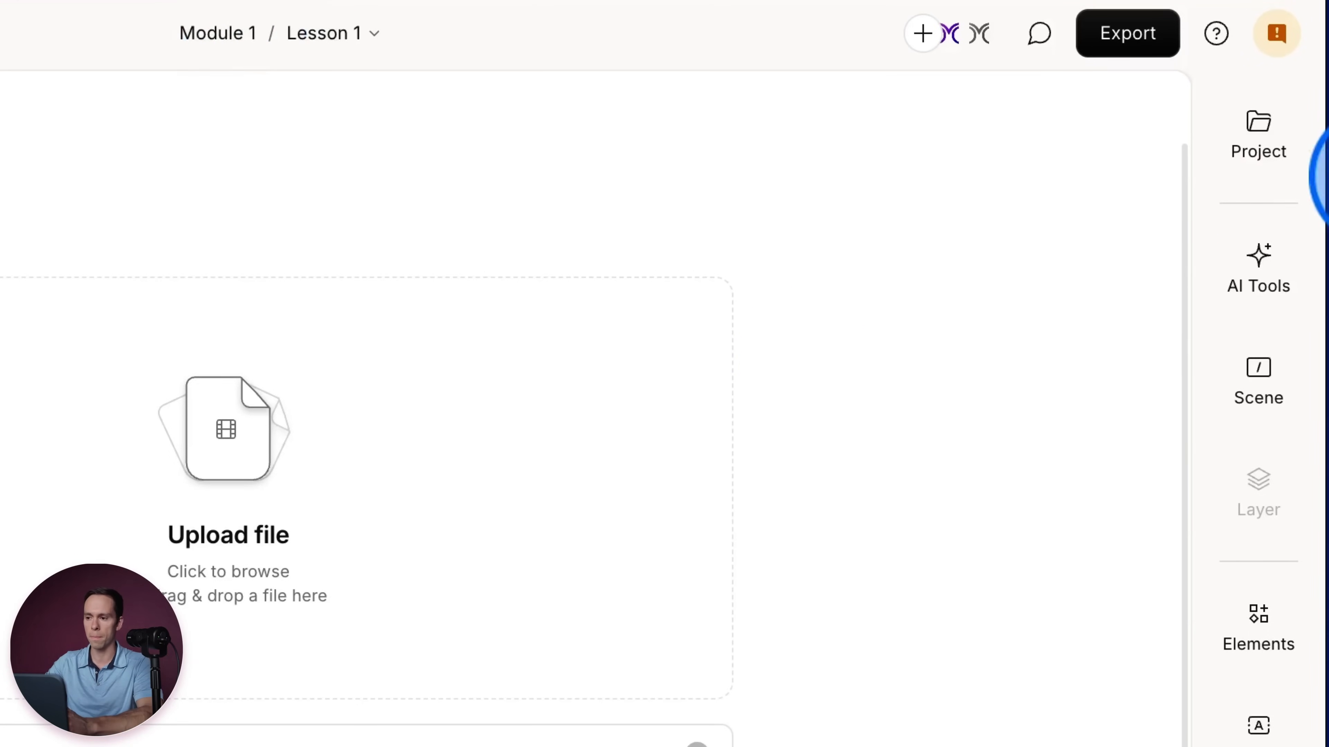
- Switch to the Lesson 2 composition showing the White House selfie photo
{"action": "left_click", "coordinate": [1257, 135]}
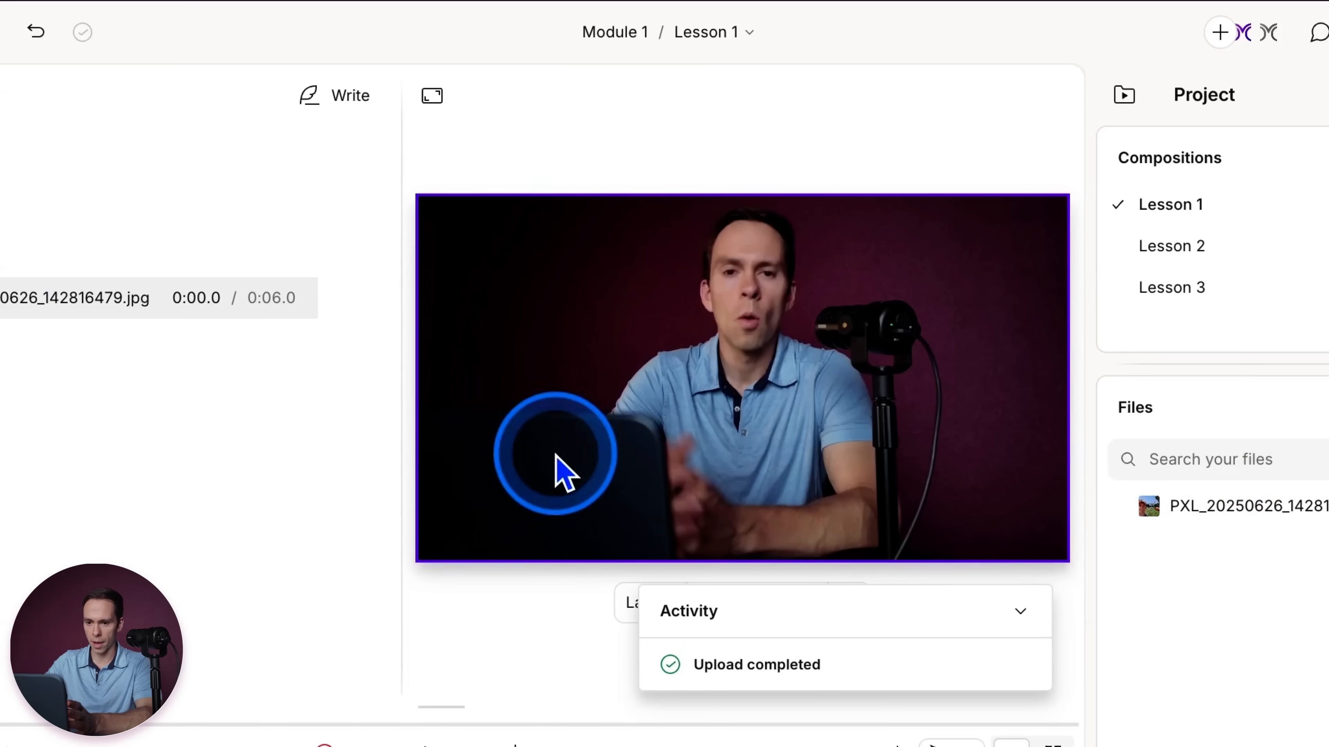
{"action": "left_click", "coordinate": [1172, 287]}
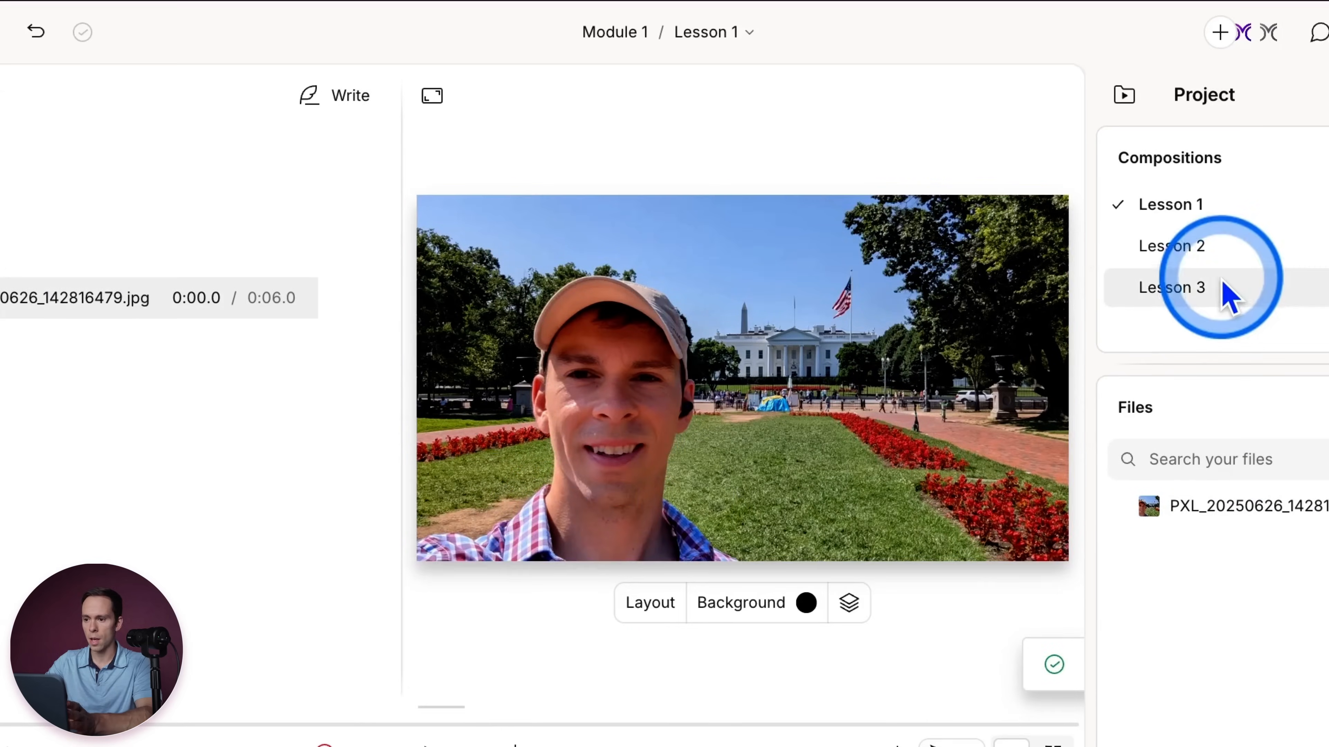
{"action": "left_click", "coordinate": [1172, 246]}
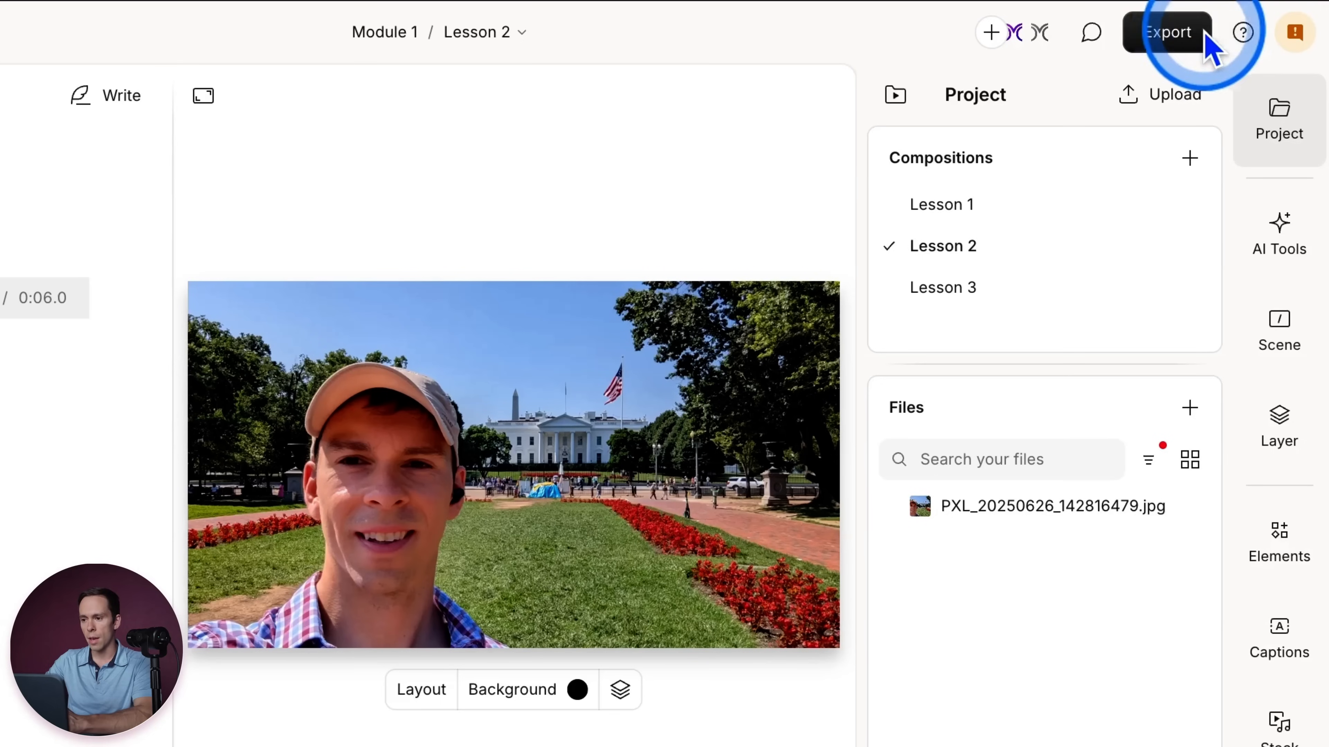
- Set the video export to All compositions so it reads 'Export 3 items'
{"action": "left_click", "coordinate": [1166, 33]}
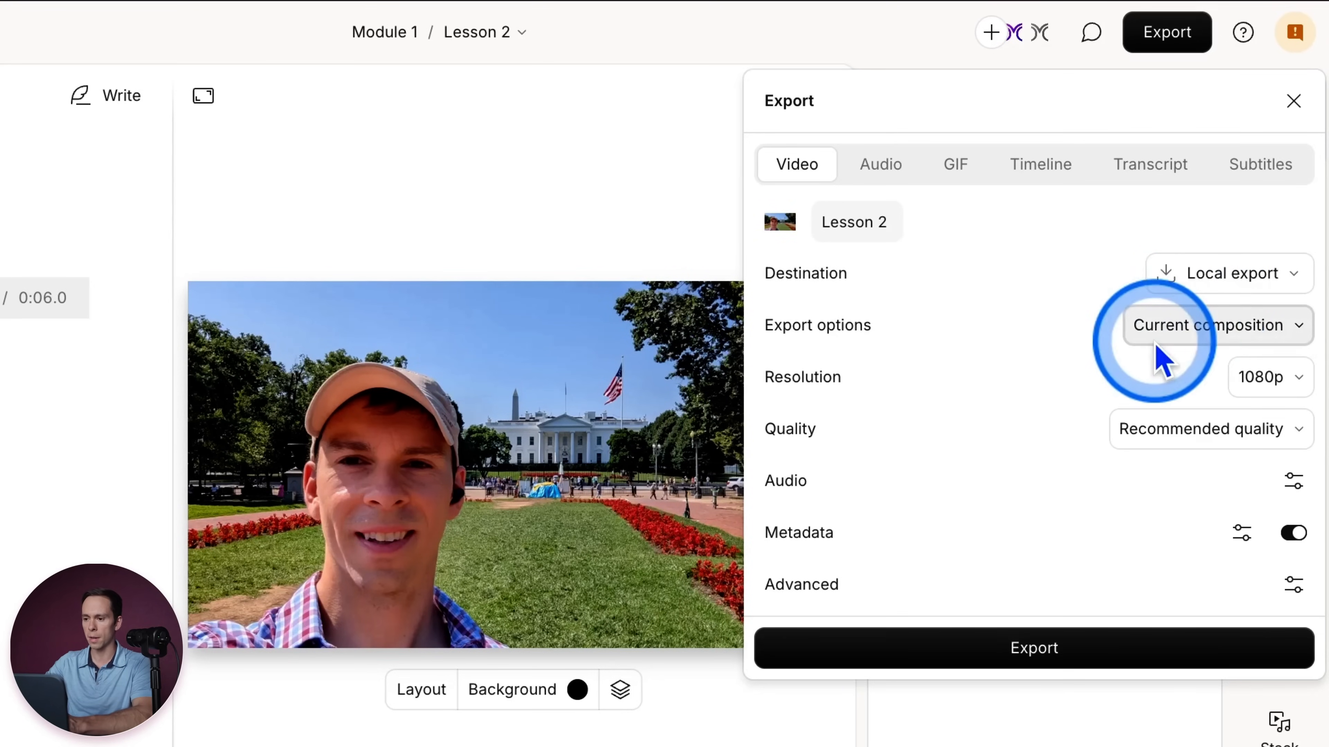
{"action": "left_click", "coordinate": [1216, 325]}
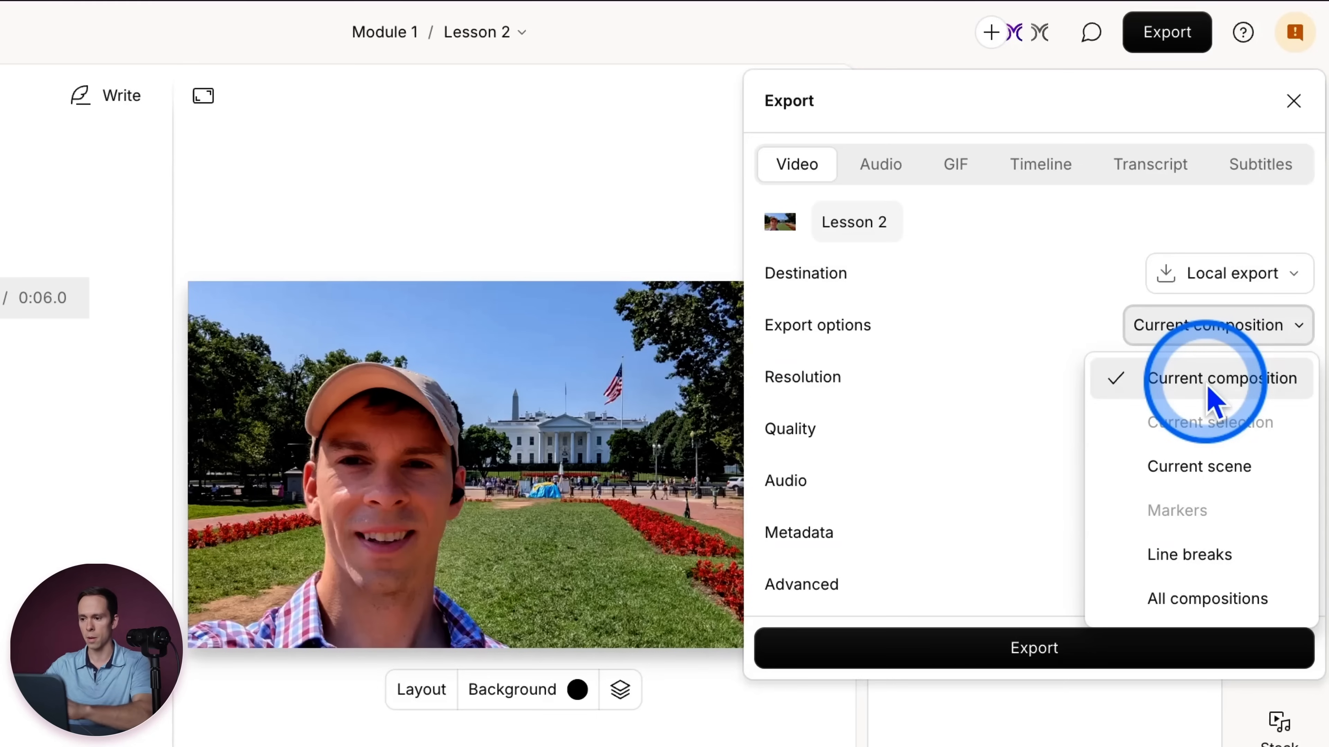
{"action": "mouse_move", "coordinate": [1196, 610]}
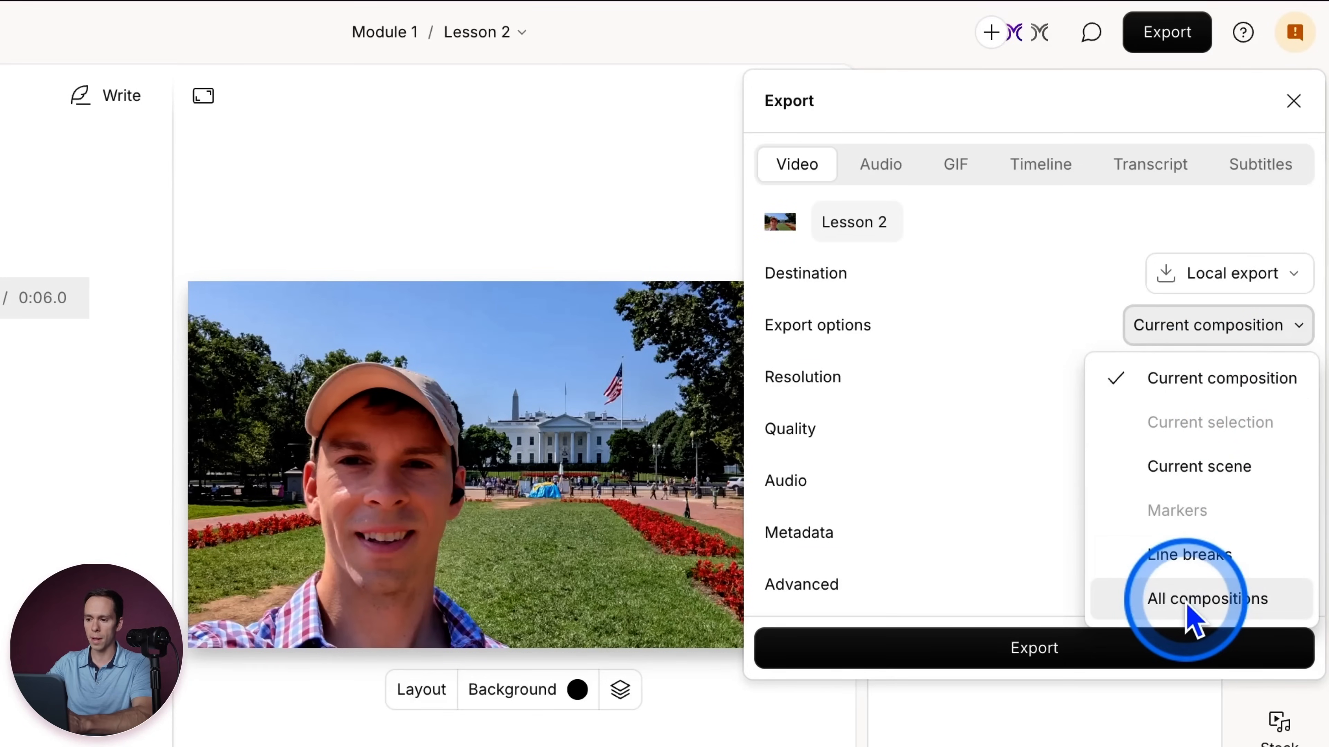
{"action": "left_click", "coordinate": [1204, 598]}
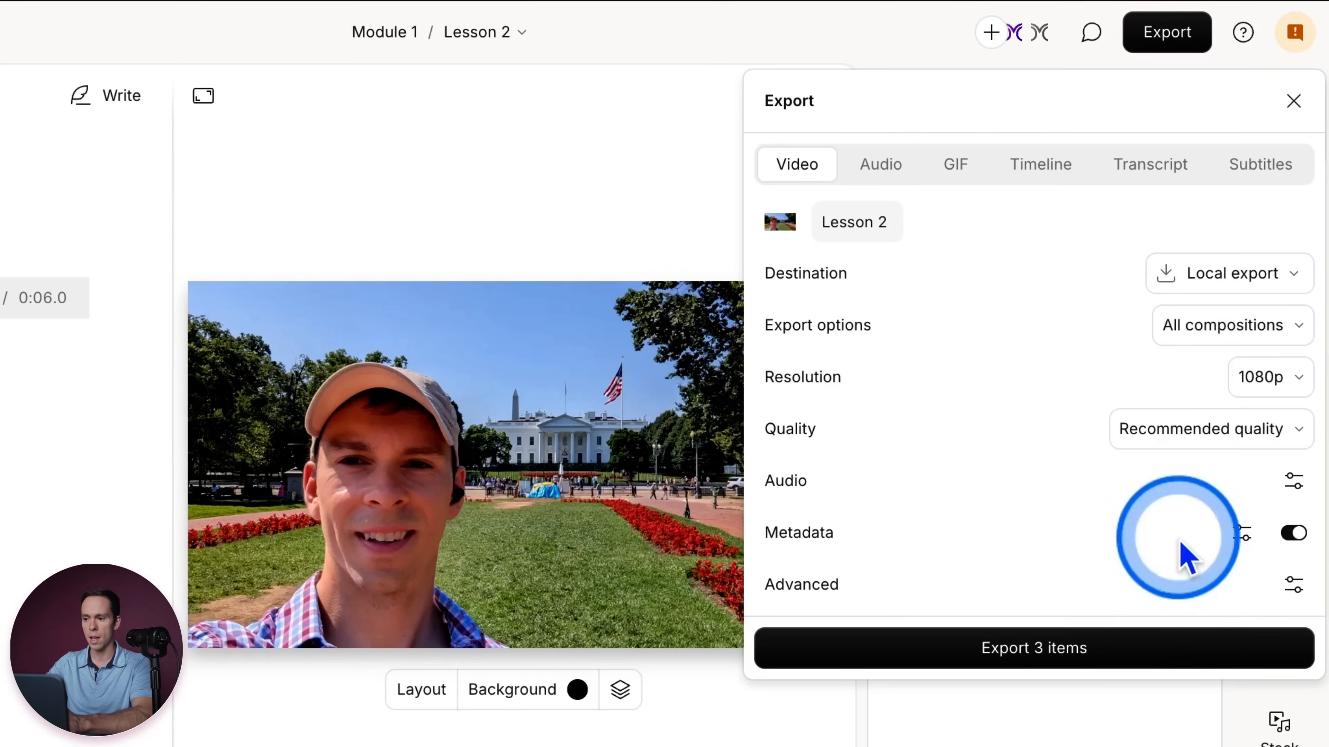
{"action": "mouse_move", "coordinate": [974, 563]}
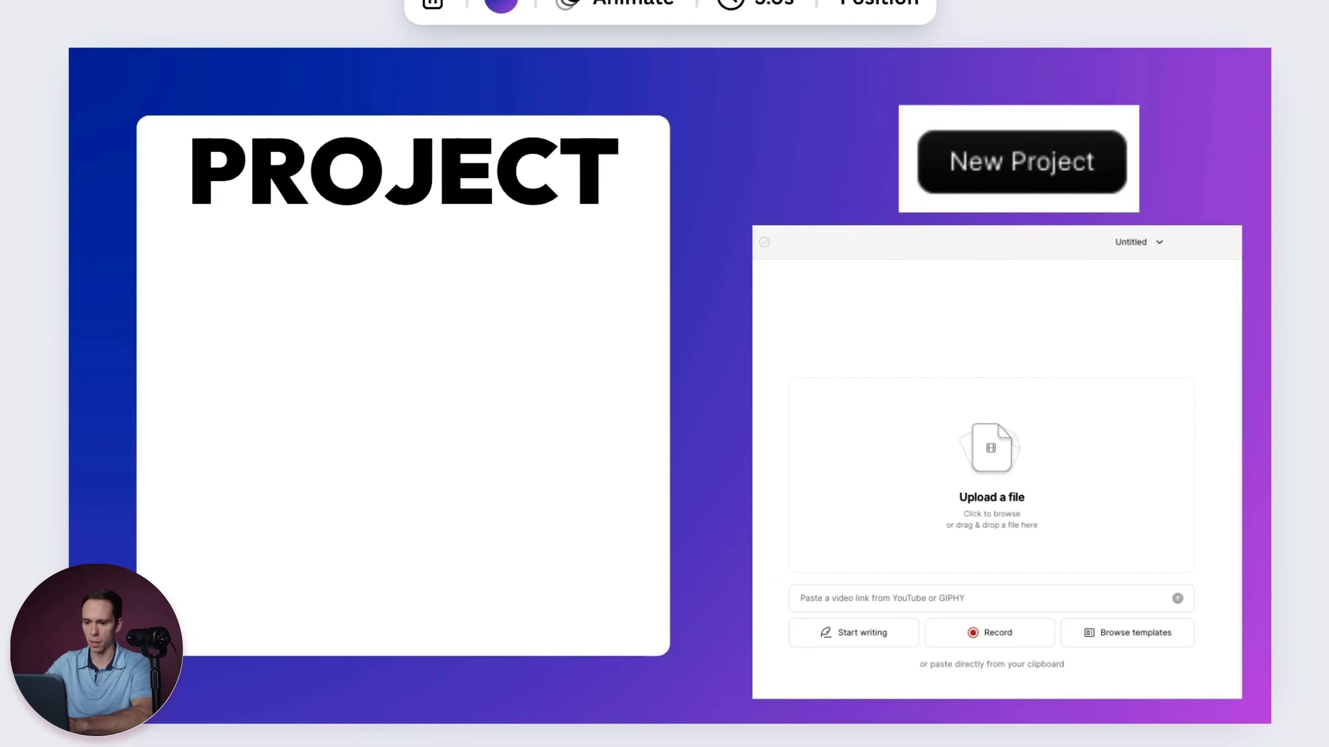
- Close the export panel and return to the Lesson 2 editor
{"action": "left_click", "coordinate": [1139, 242]}
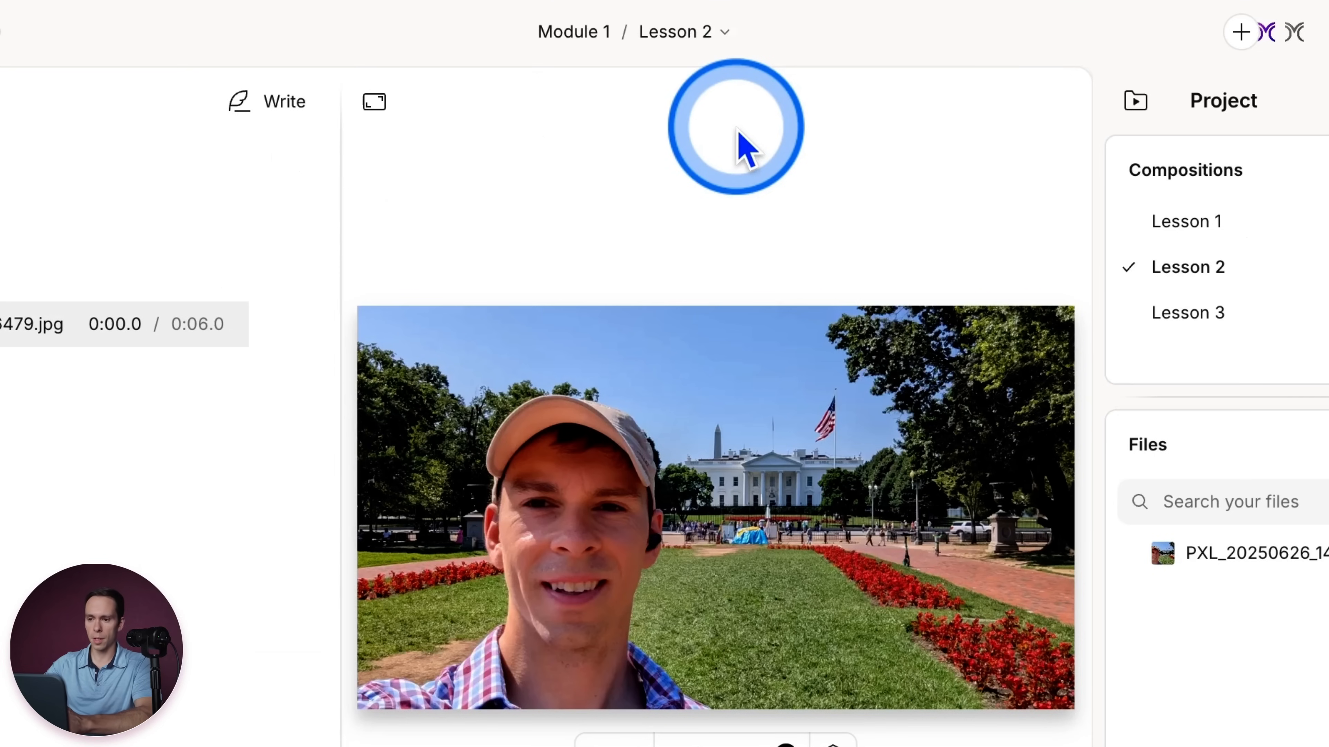
{"action": "left_click", "coordinate": [736, 127]}
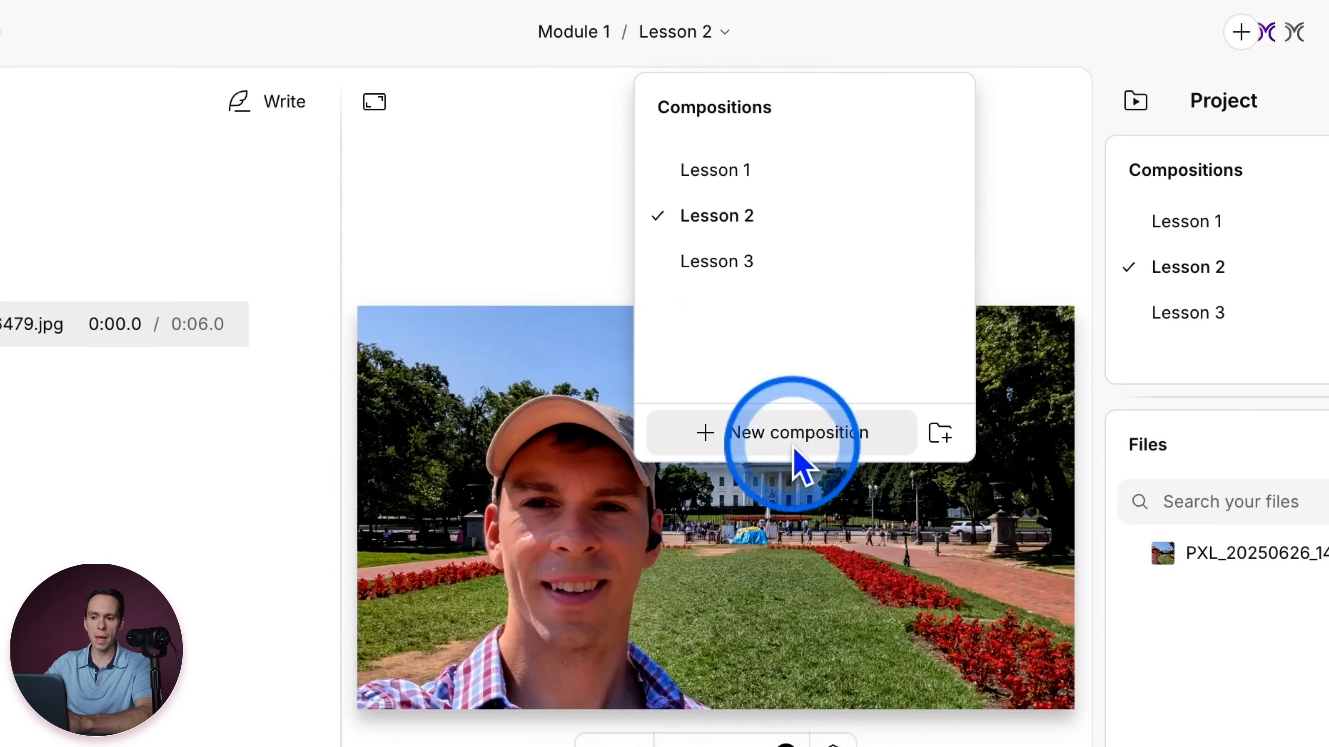
{"action": "mouse_move", "coordinate": [865, 436]}
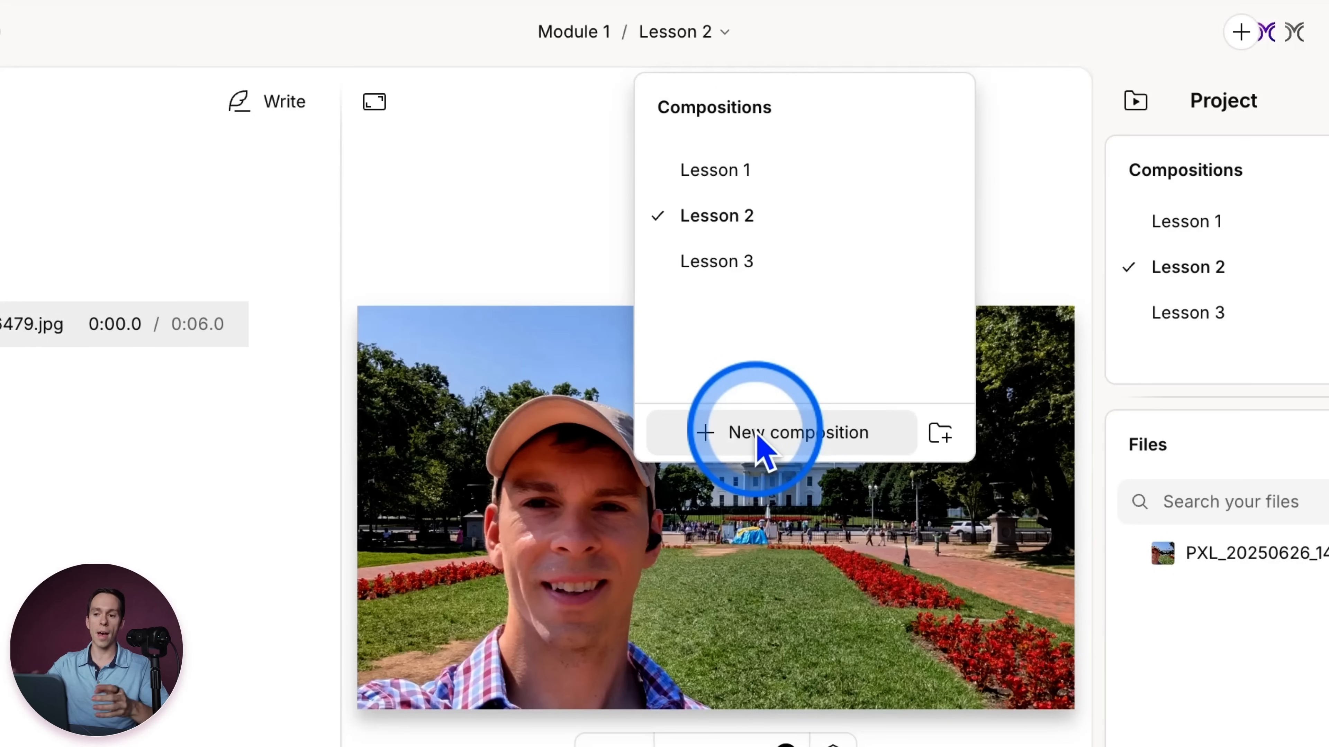
{"action": "mouse_move", "coordinate": [793, 330]}
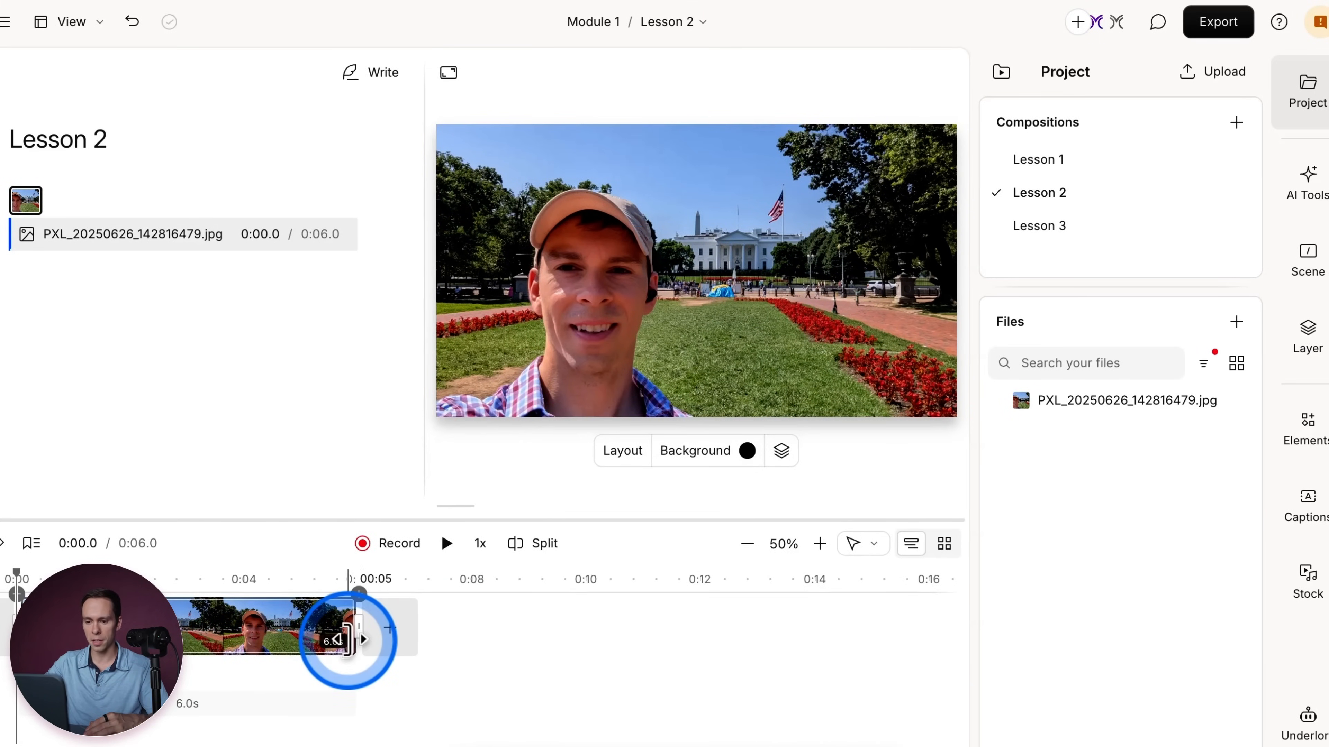
{"action": "mouse_move", "coordinate": [389, 627]}
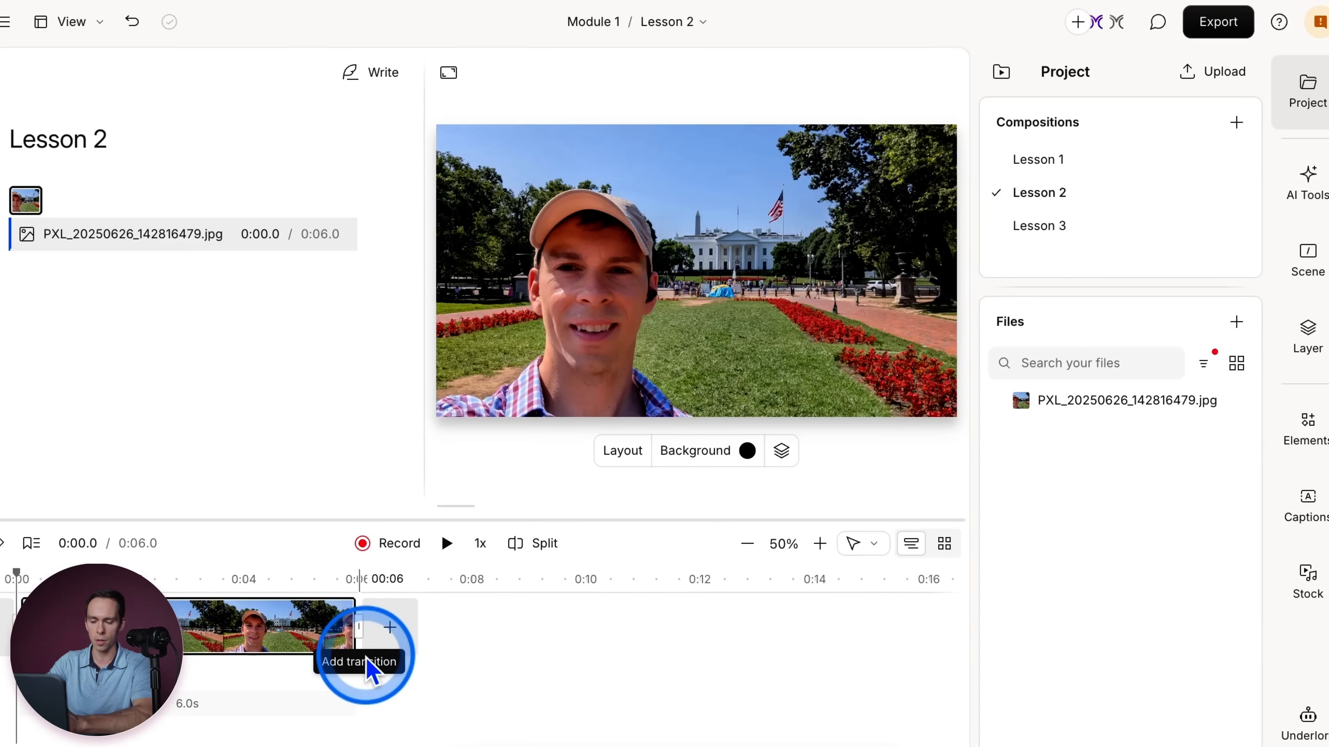
{"action": "mouse_move", "coordinate": [390, 628]}
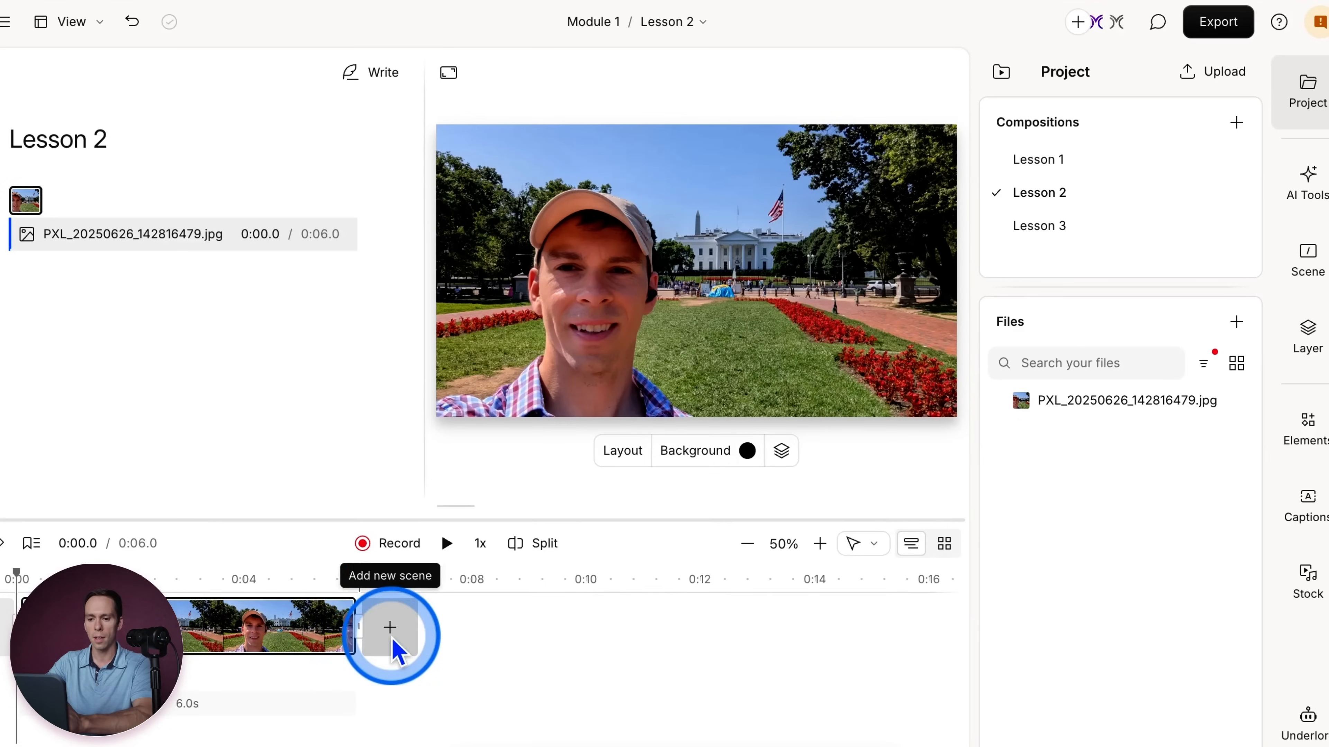
- Add a new empty scene after the selfie photo in Lesson 2
{"action": "left_click", "coordinate": [390, 627]}
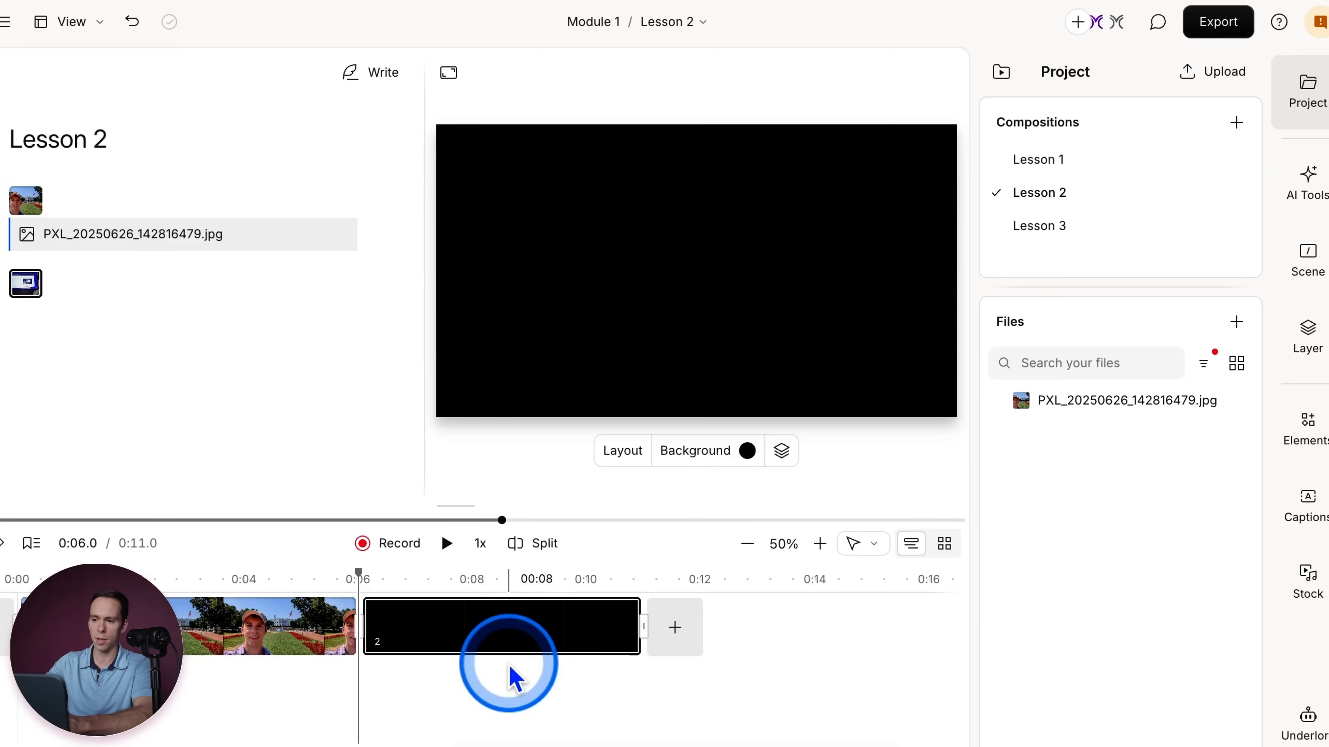
{"action": "mouse_move", "coordinate": [1118, 601]}
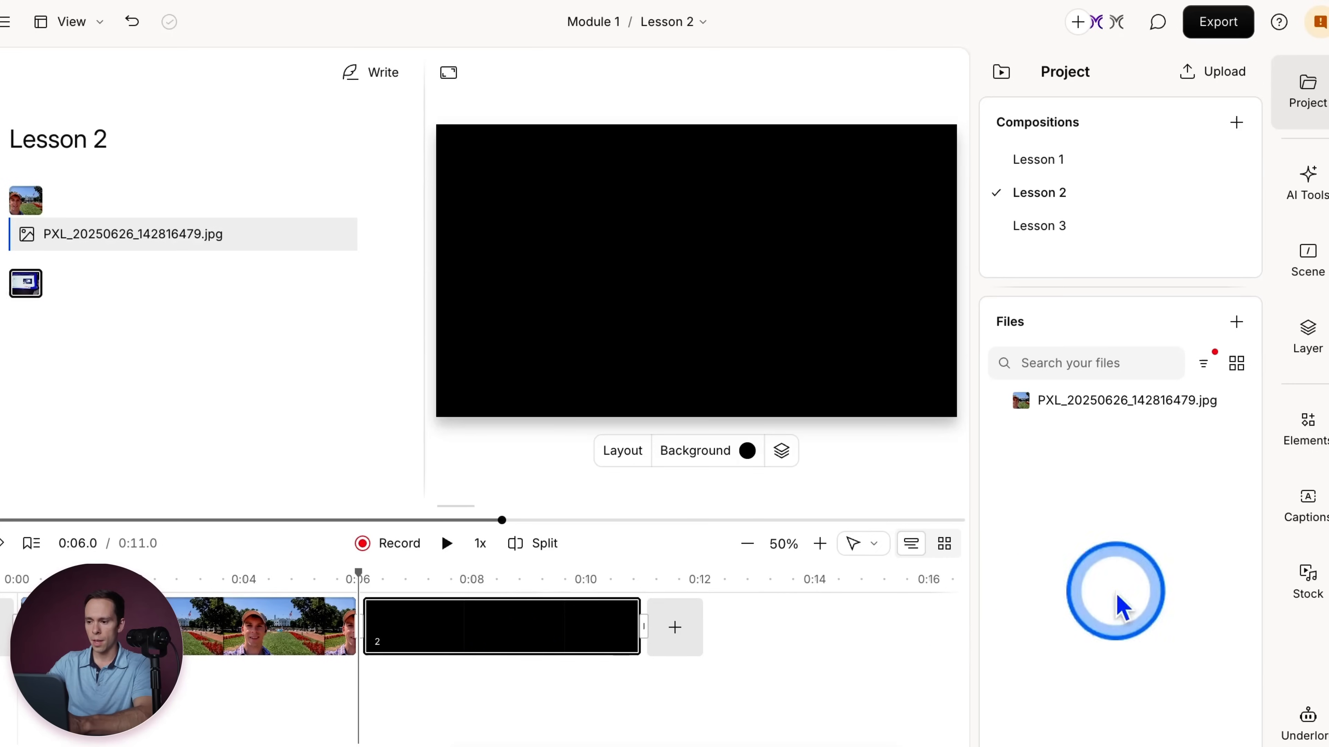
- Drag the first stock aerial mountain video into Lesson 2's second scene
{"action": "left_click", "coordinate": [1307, 580]}
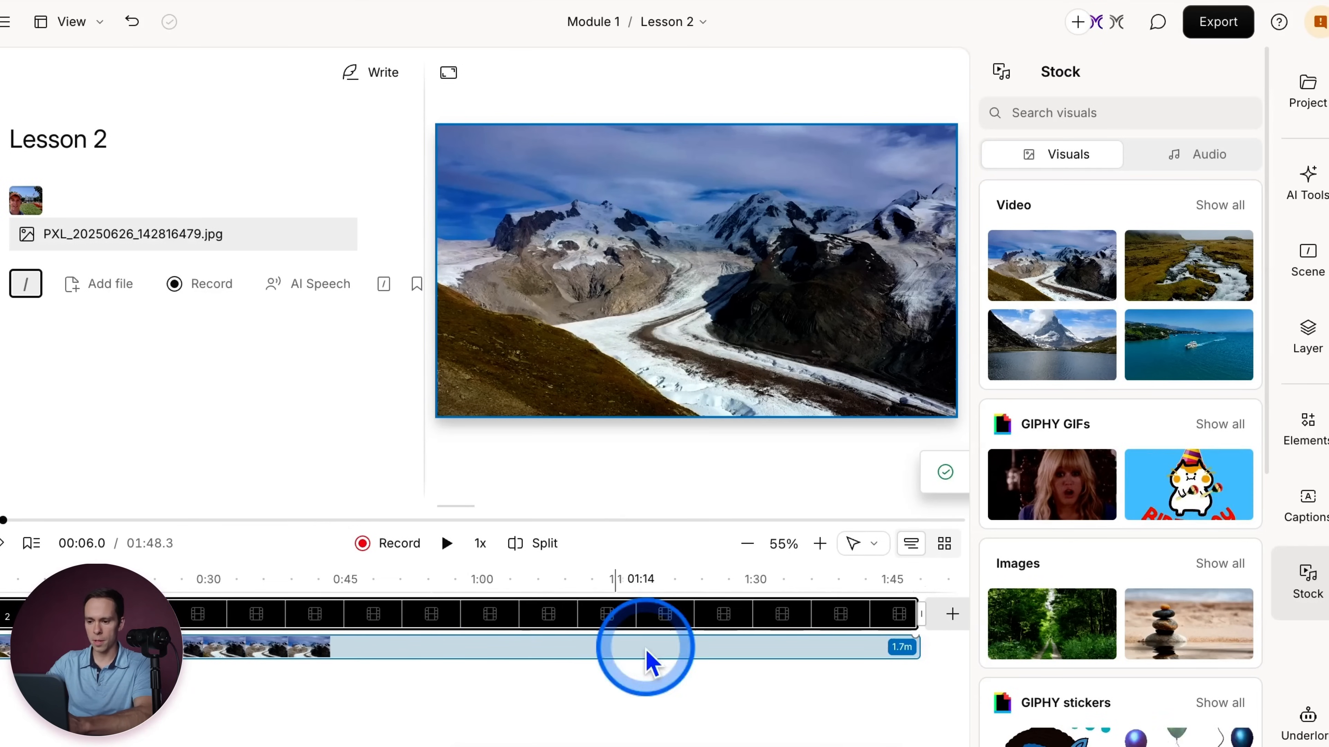
{"action": "left_click_drag", "start_coordinate": [644, 647], "coordinate": [902, 646]}
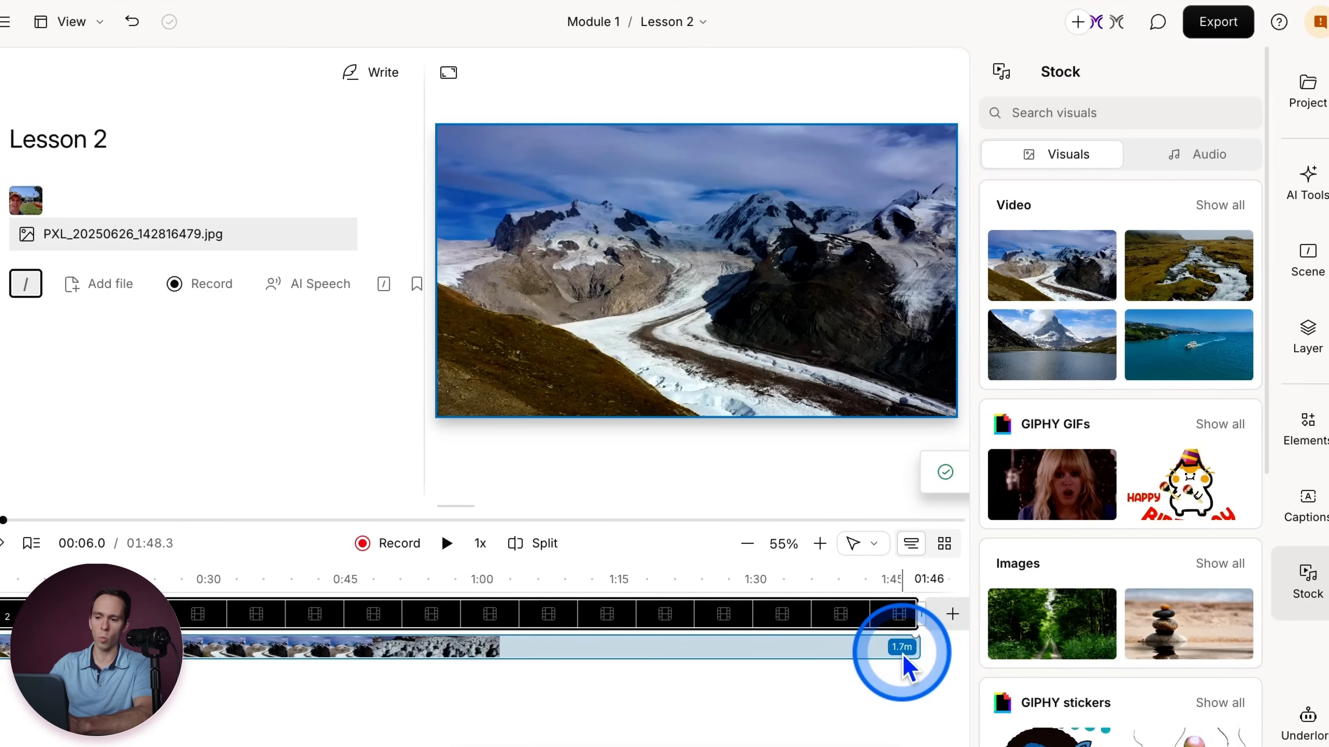
{"action": "left_click_drag", "start_coordinate": [902, 647], "coordinate": [877, 654]}
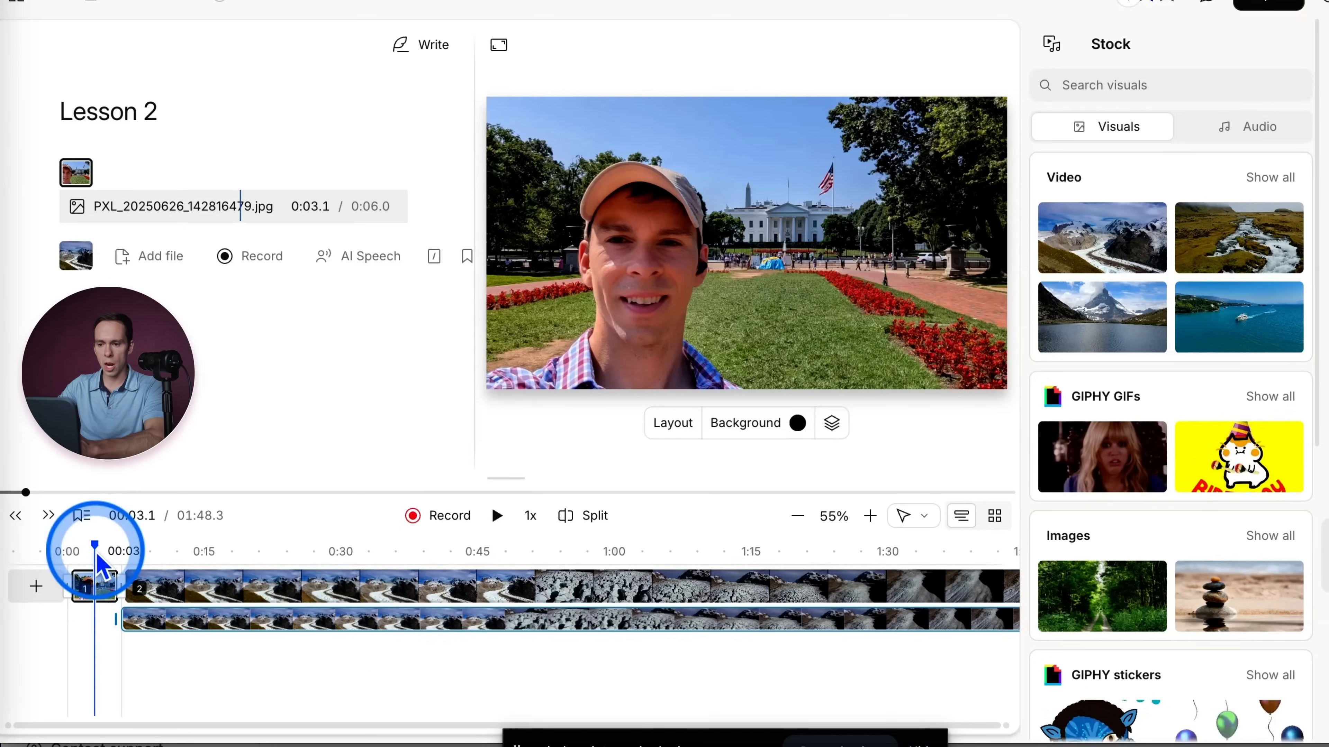
- Scale the mountain video to 200% and drag it to reframe the zoomed shot
{"action": "left_click_drag", "start_coordinate": [94, 547], "coordinate": [244, 547]}
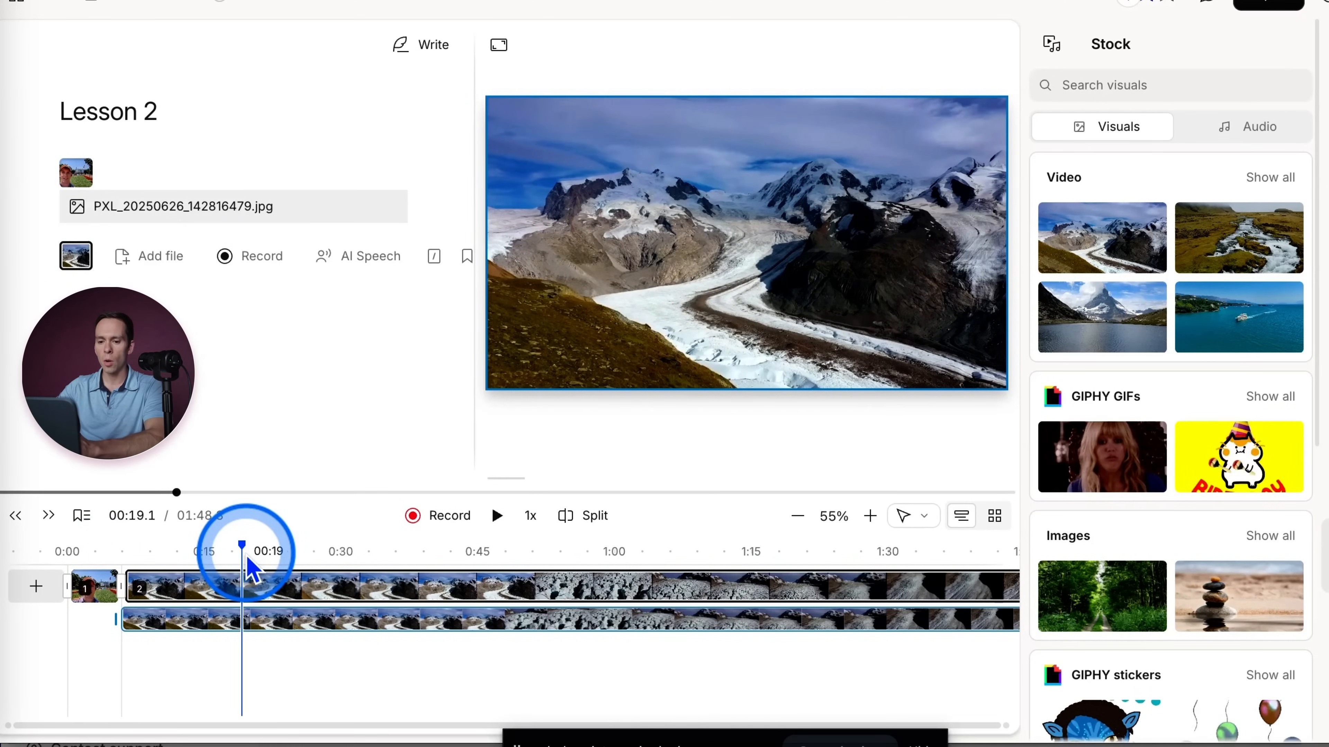
{"action": "left_click", "coordinate": [746, 246]}
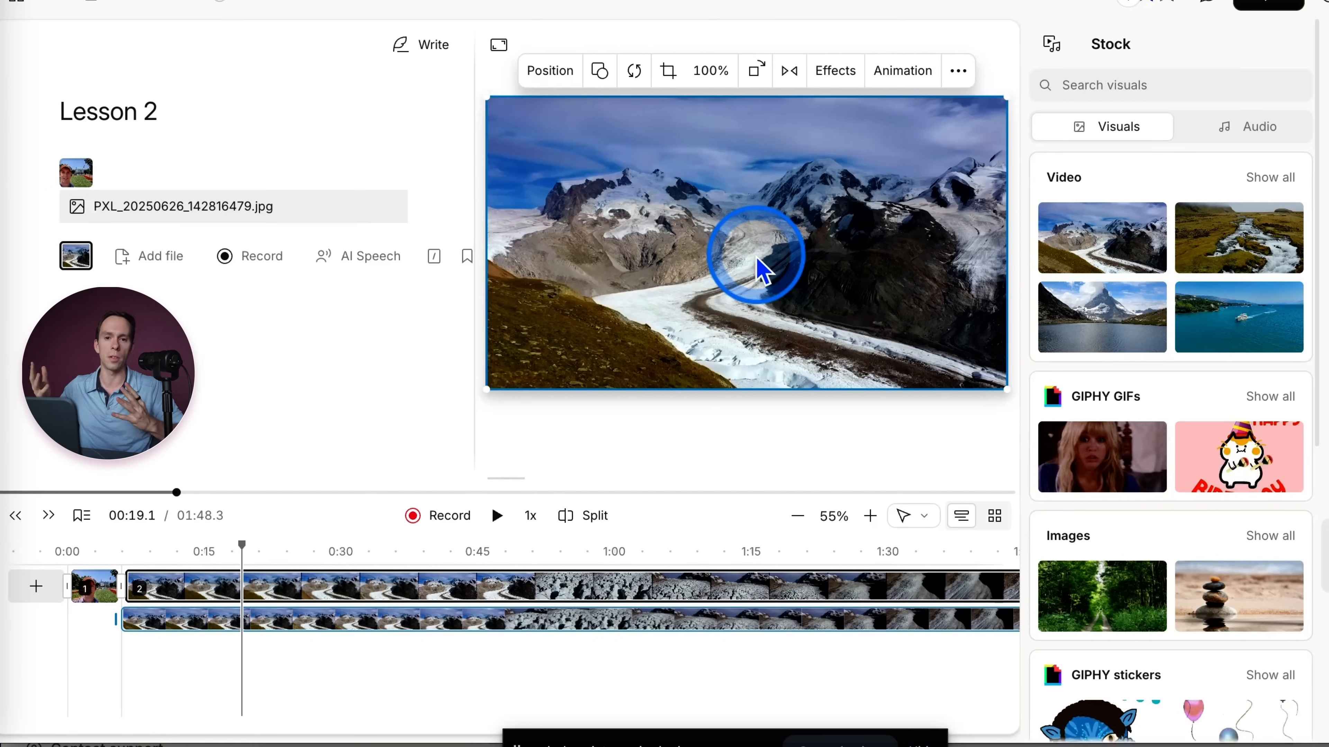
{"action": "mouse_move", "coordinate": [754, 200]}
{"action": "type", "text": "0"}
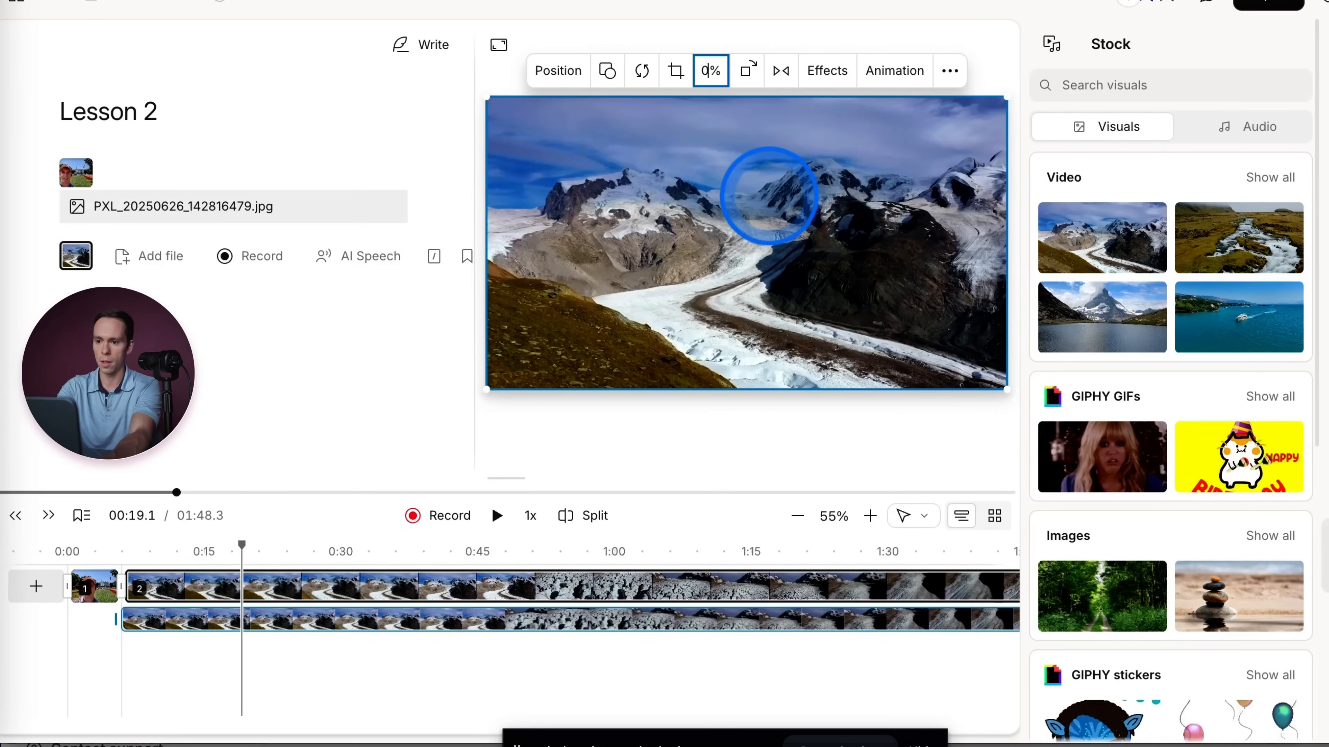
{"action": "left_click", "coordinate": [710, 71]}
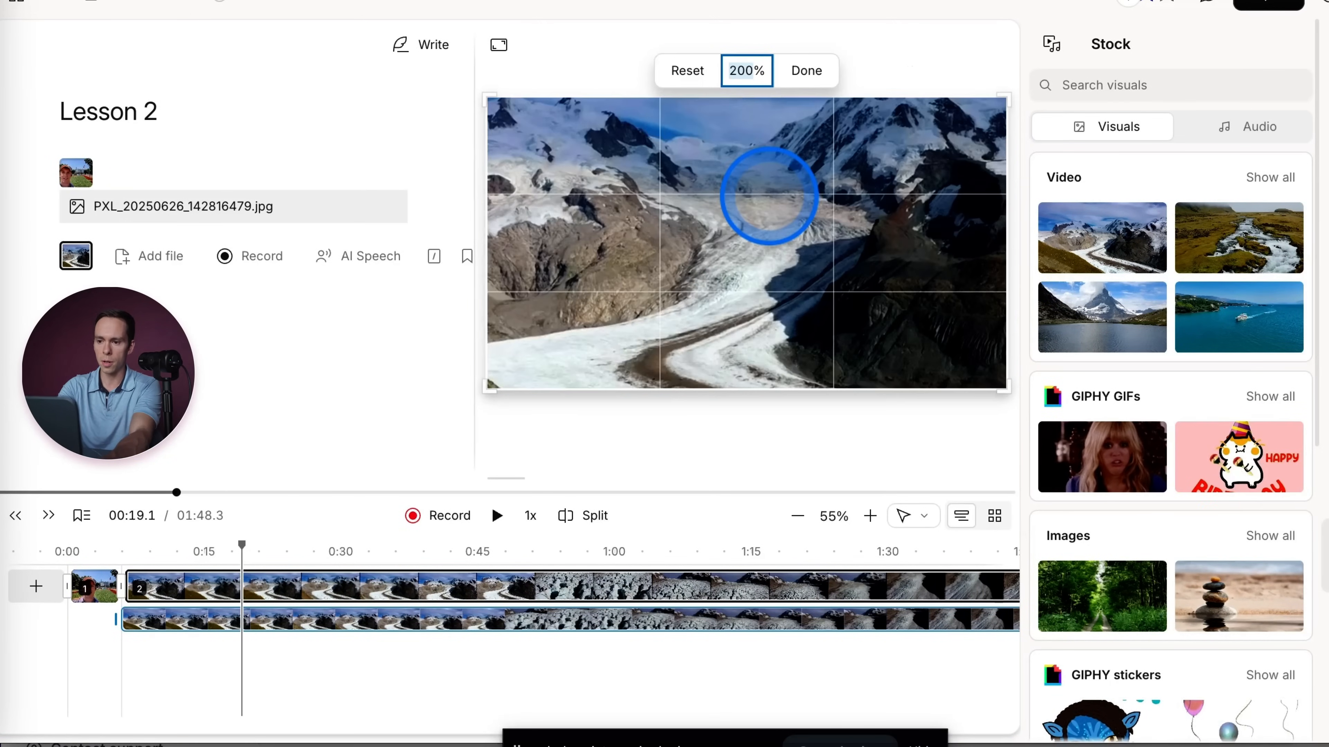
{"action": "left_click_drag", "start_coordinate": [766, 195], "coordinate": [657, 216]}
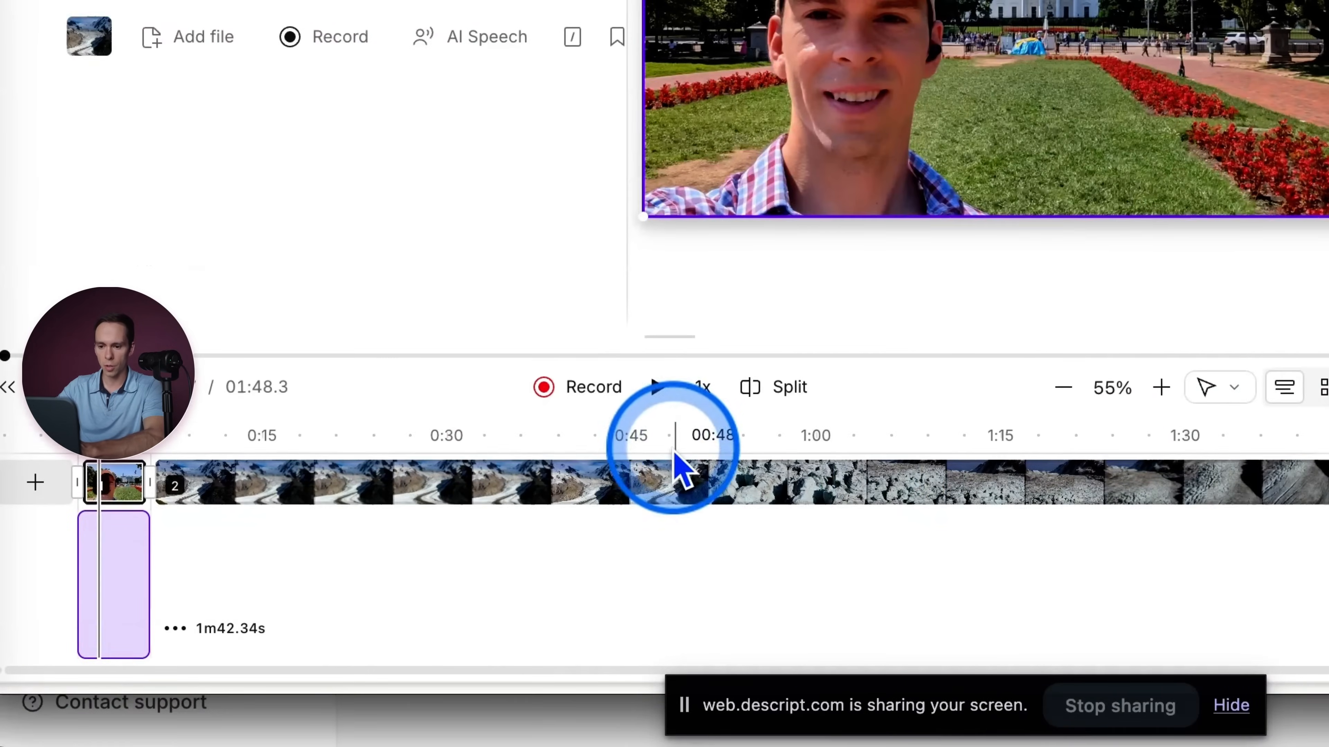
- Split the mountain video into two clips at the 0:48 playhead position
{"action": "left_click", "coordinate": [919, 483]}
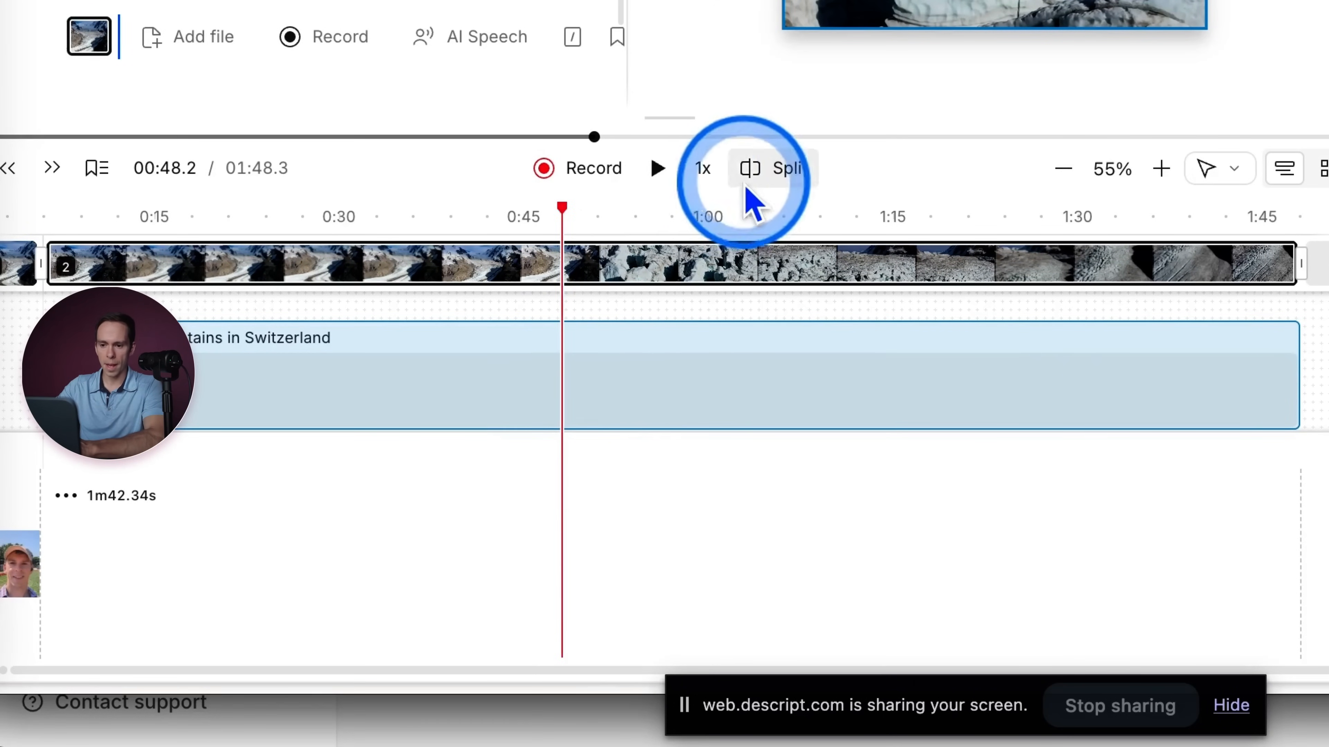
{"action": "left_click", "coordinate": [771, 168]}
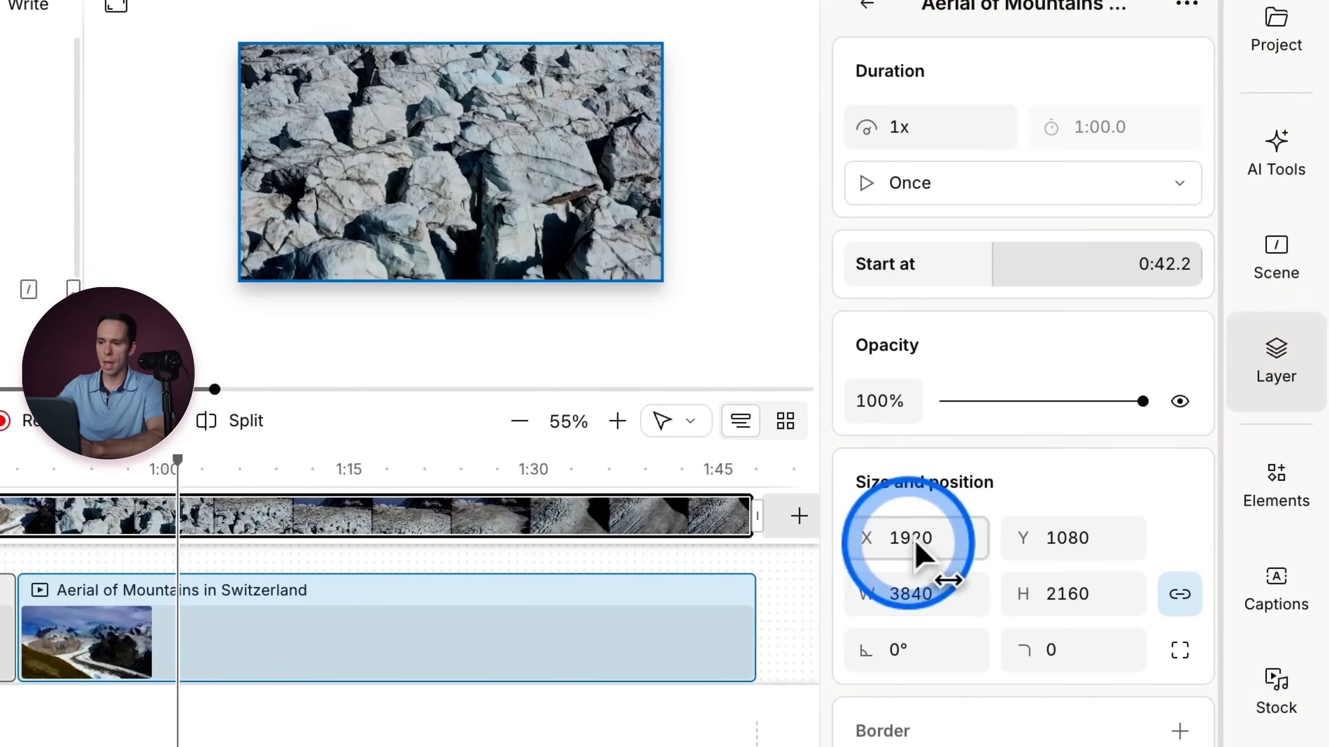
{"action": "mouse_move", "coordinate": [864, 400]}
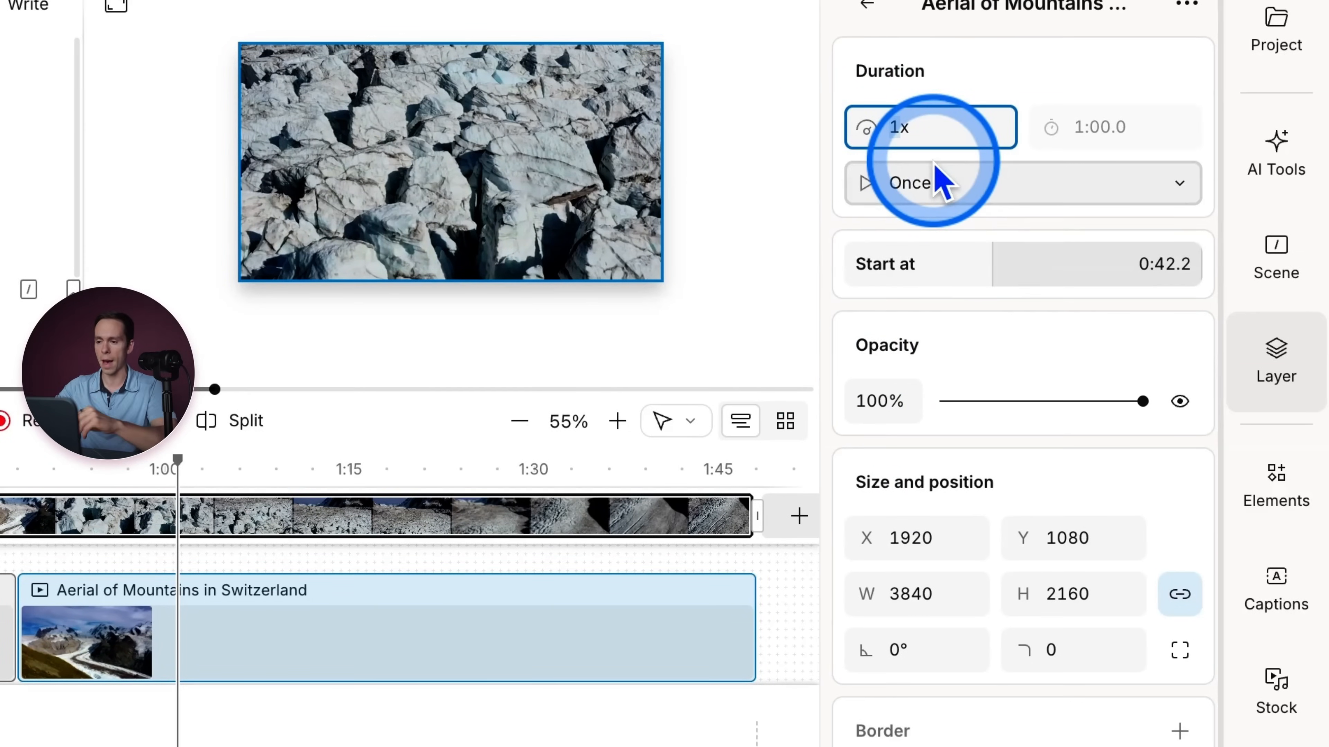
- Start editing the Speed value (currently 1x) of the second Aerial of Mountains clip
{"action": "left_click", "coordinate": [930, 128]}
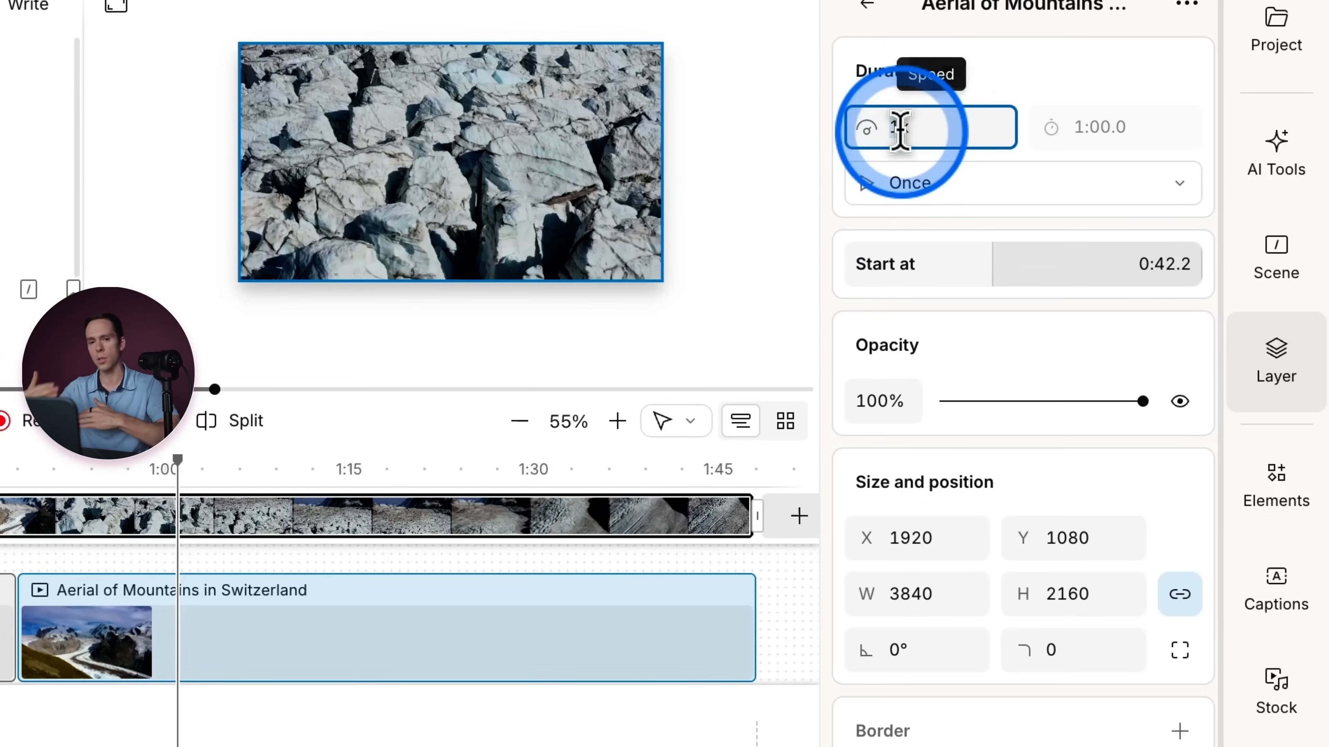